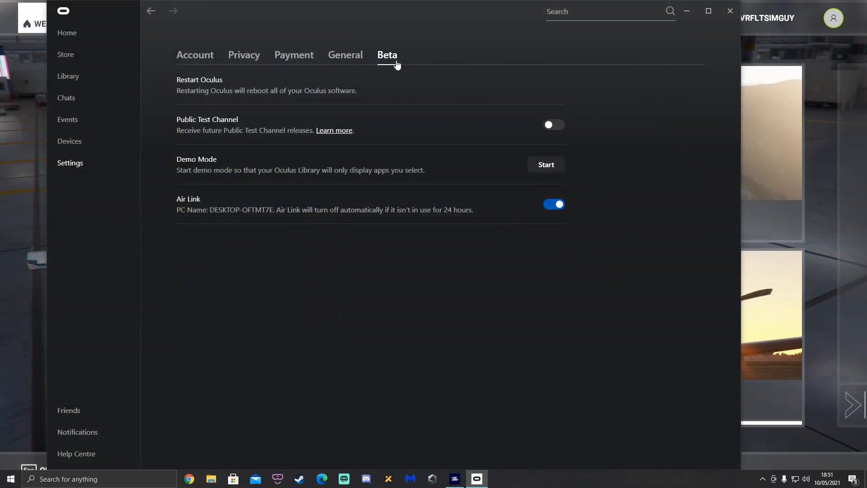
mouse_move(431, 179)
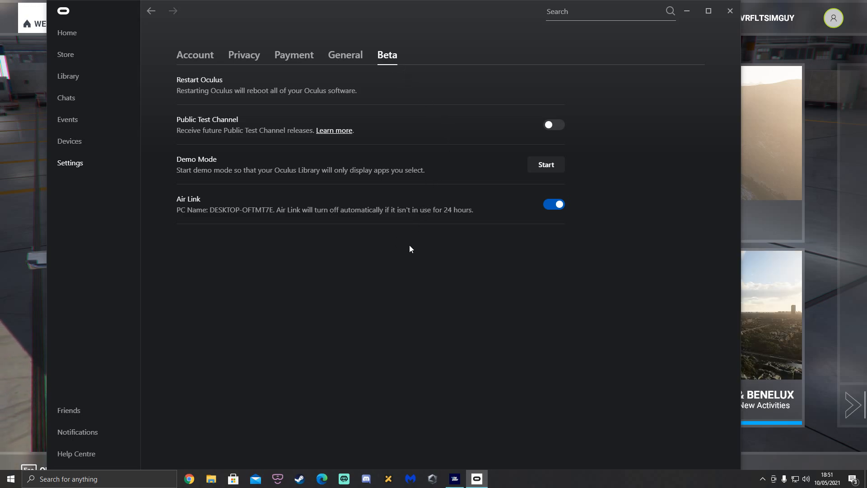
mouse_move(493, 218)
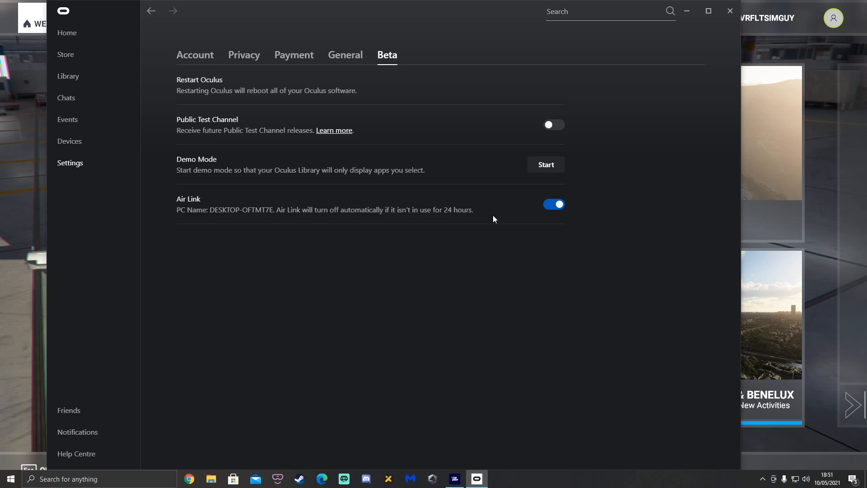
mouse_move(440, 206)
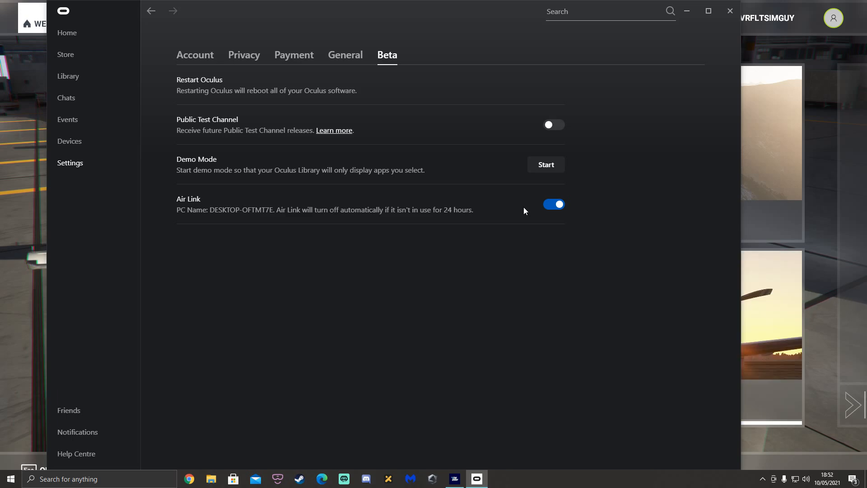
mouse_move(418, 215)
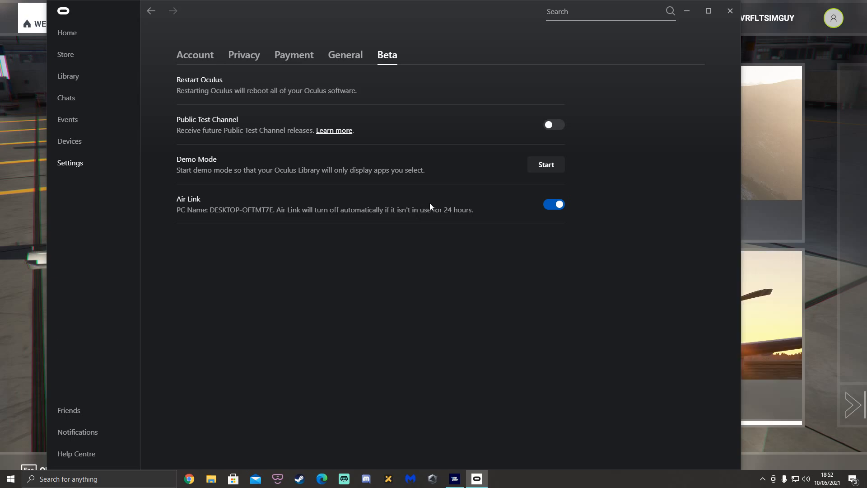
mouse_move(68, 141)
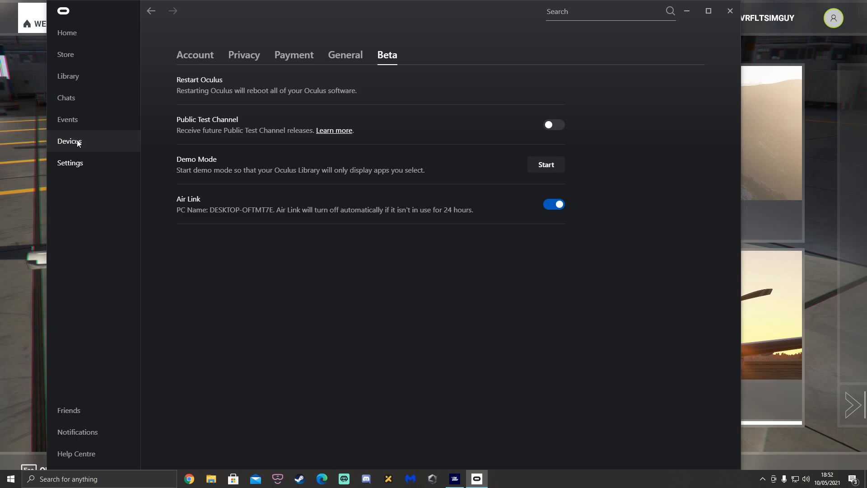
Step: Go to the Devices page and scroll down toward the Quest 2 headset entry
click(70, 141)
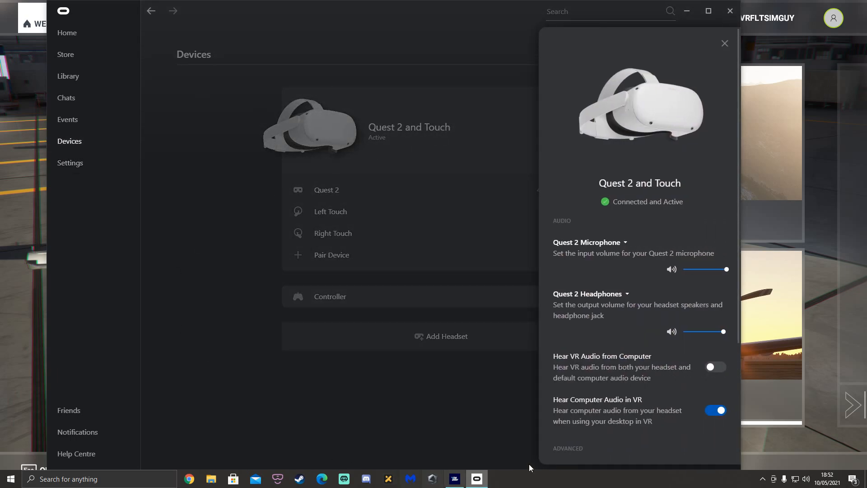
scroll(down, 3)
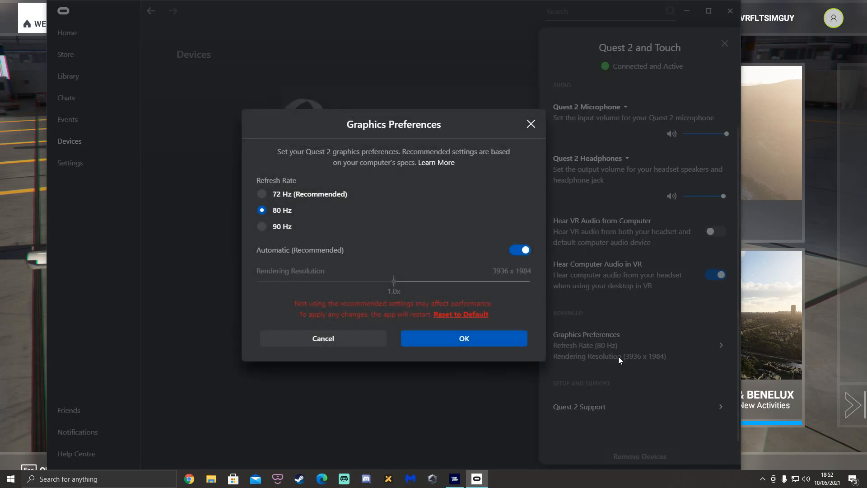
mouse_move(414, 176)
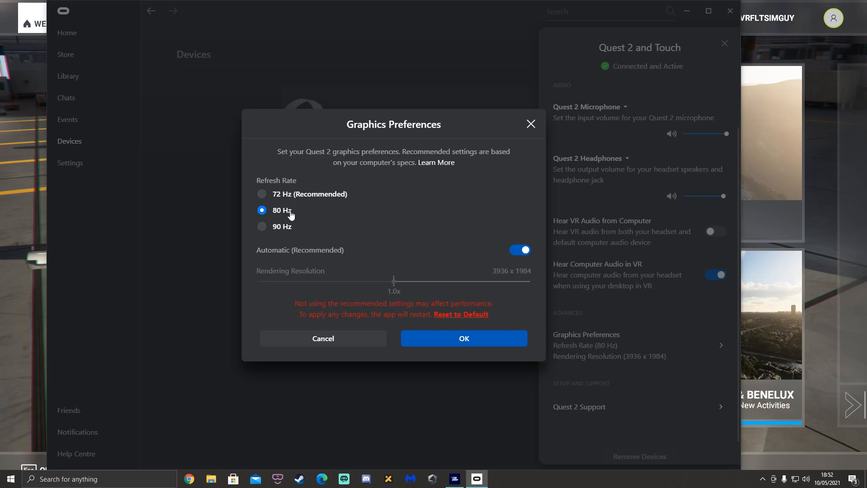
mouse_move(315, 237)
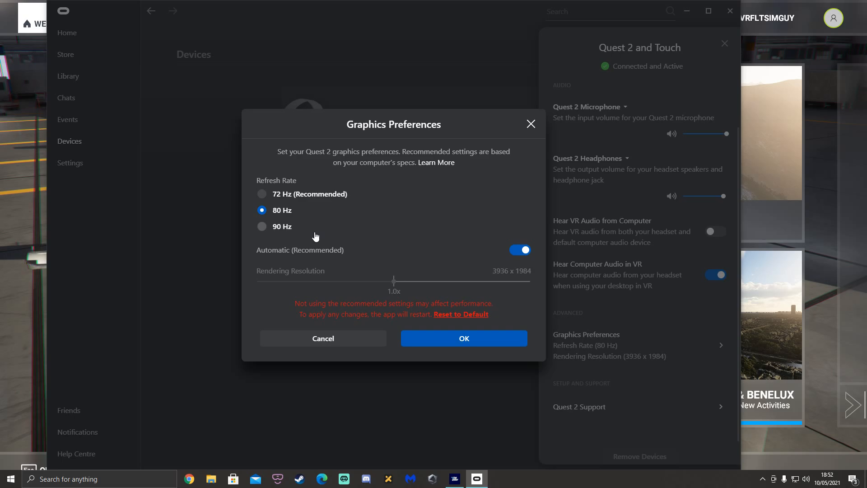
mouse_move(329, 226)
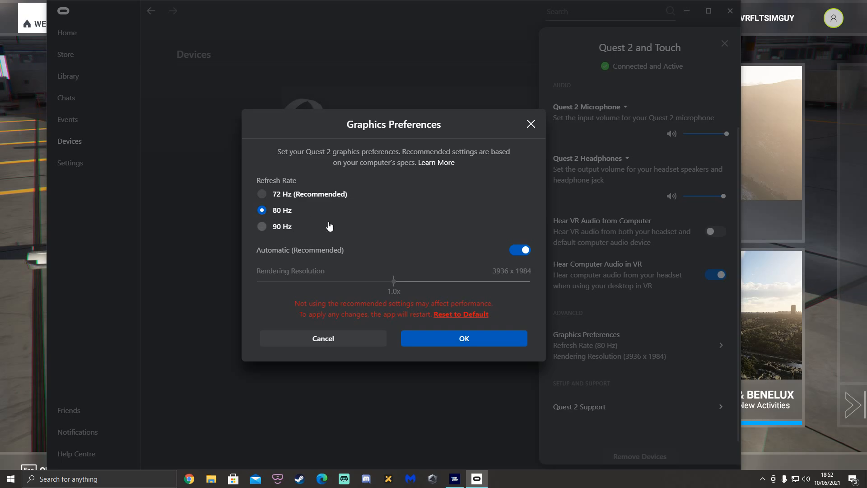
mouse_move(359, 256)
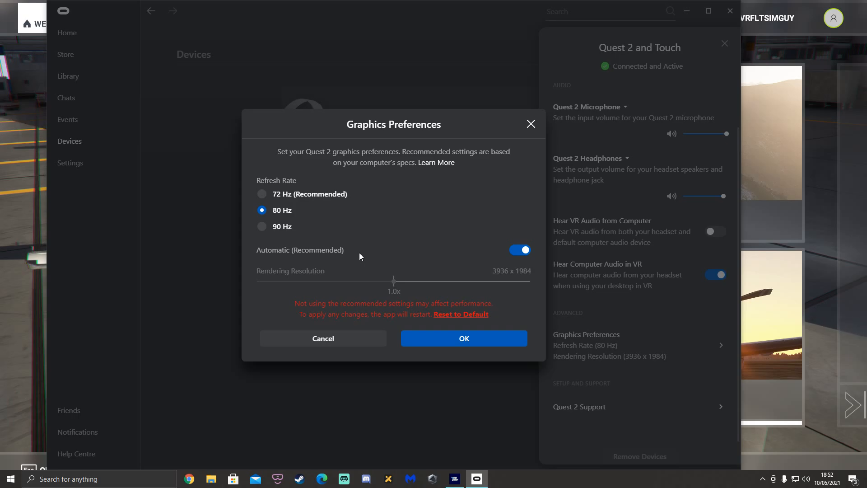
mouse_move(310, 203)
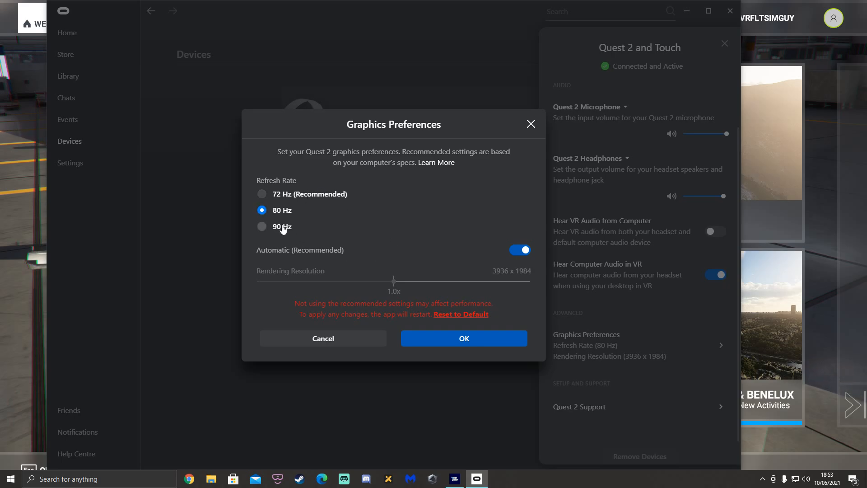
mouse_move(365, 245)
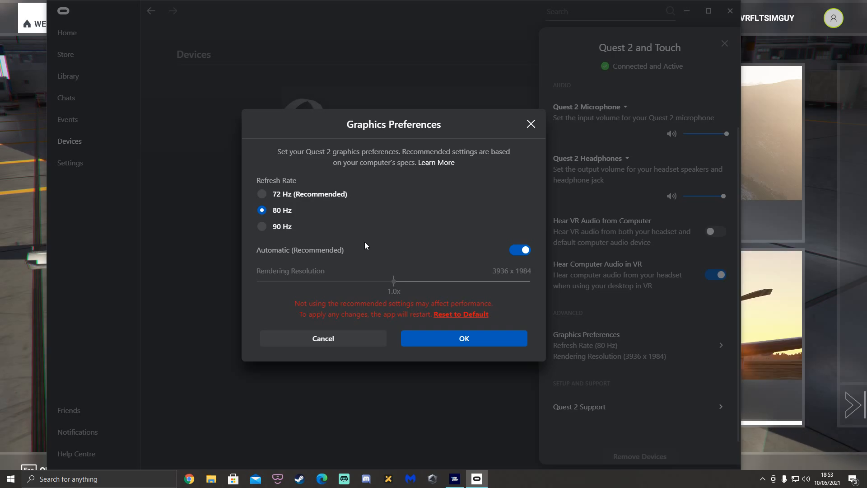
mouse_move(361, 244)
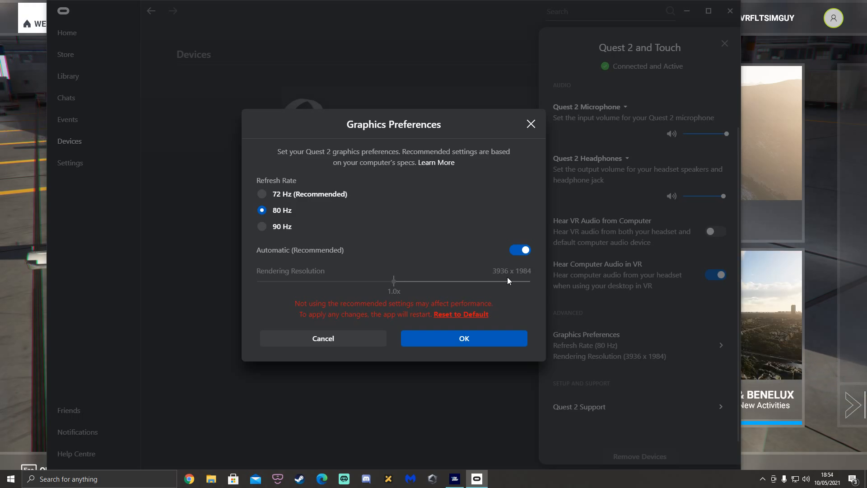
mouse_move(503, 281)
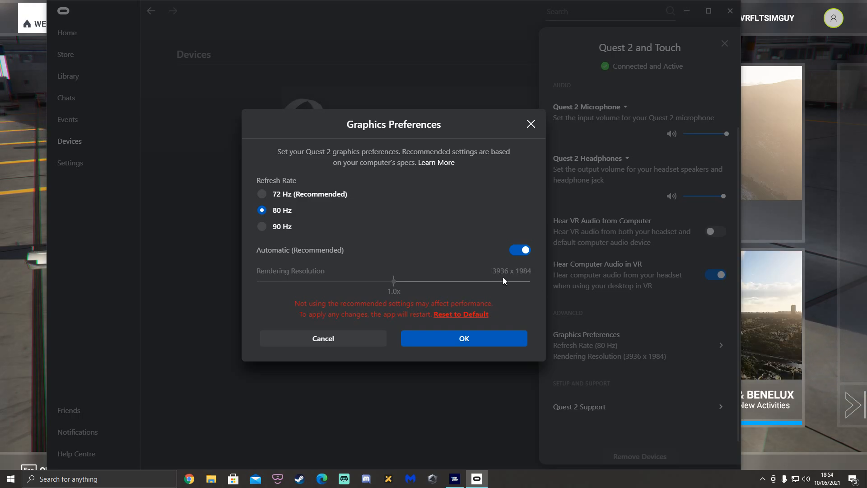
mouse_move(511, 278)
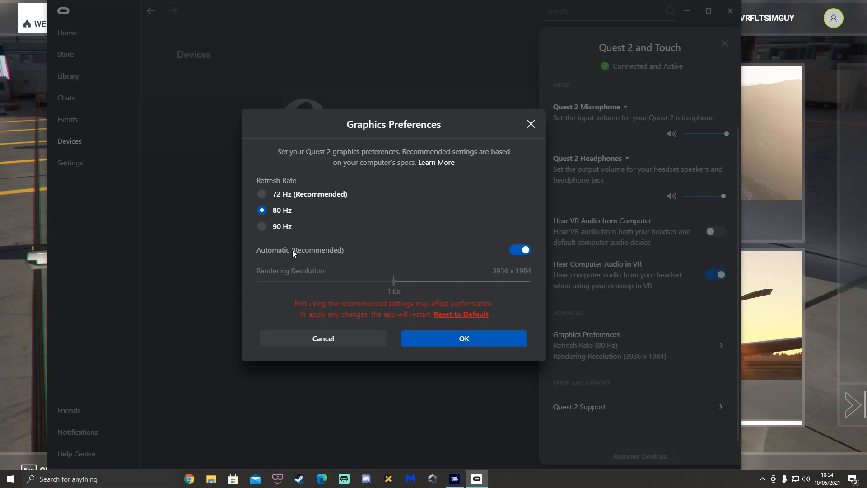
mouse_move(411, 286)
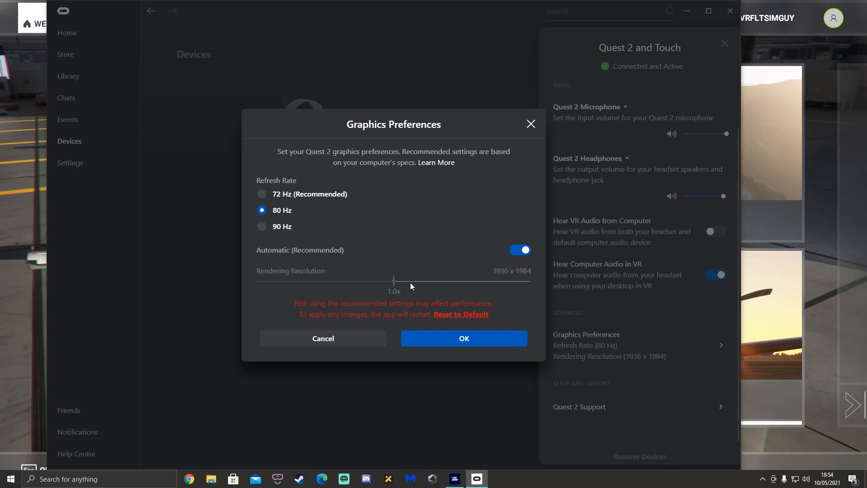
mouse_move(484, 298)
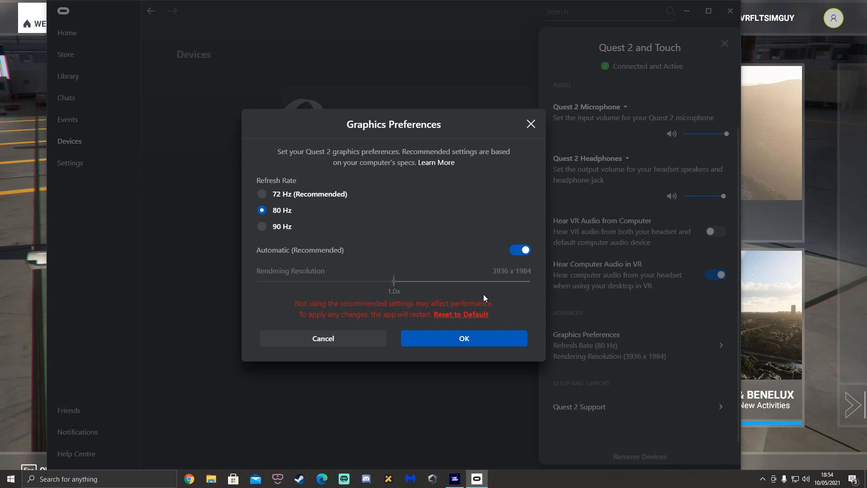
mouse_move(486, 290)
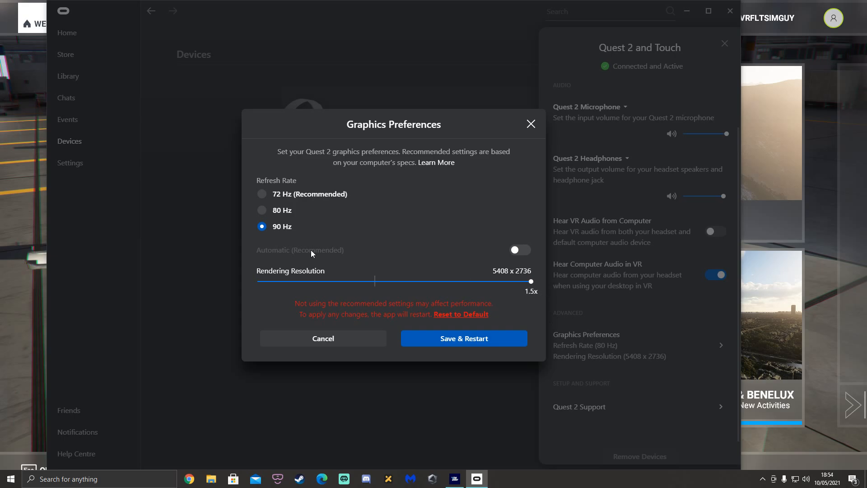
mouse_move(530, 299)
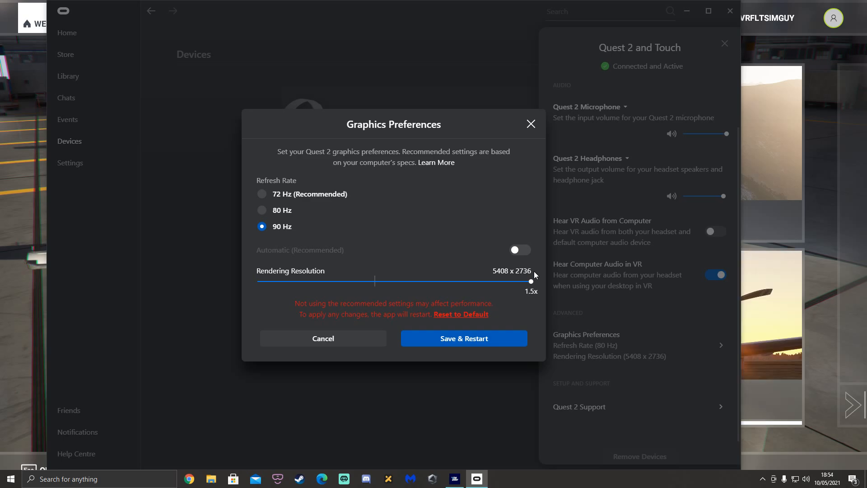
mouse_move(397, 287)
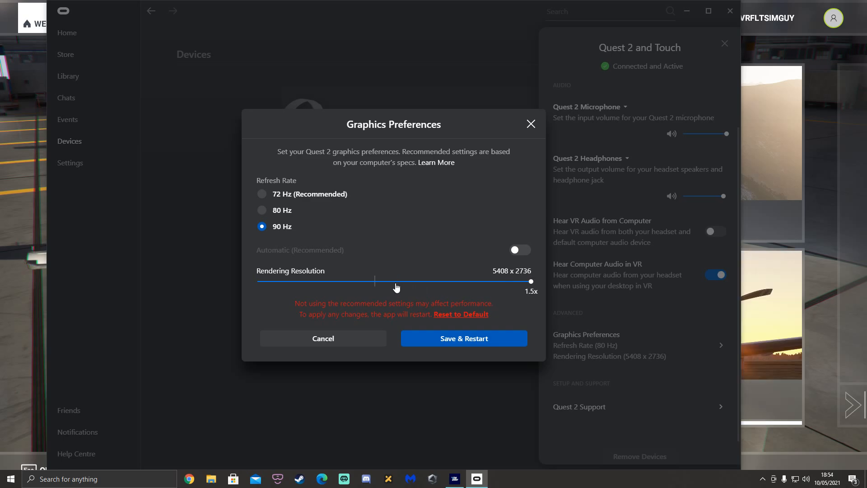
click(262, 211)
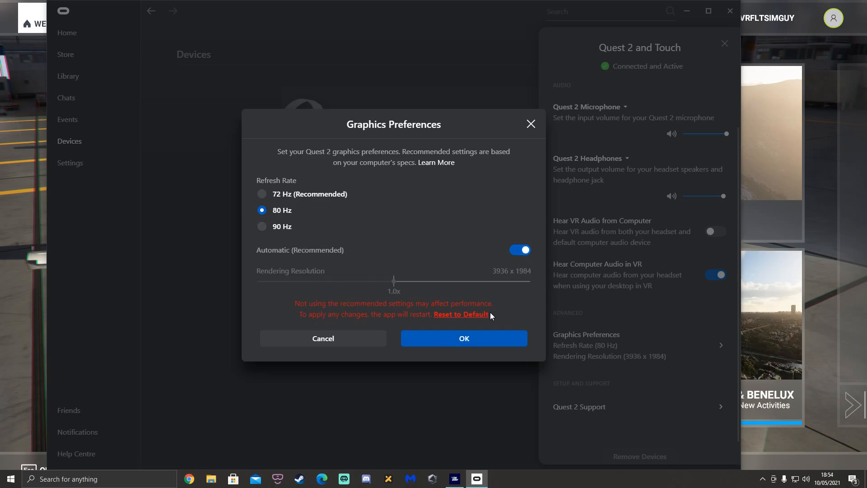
mouse_move(591, 430)
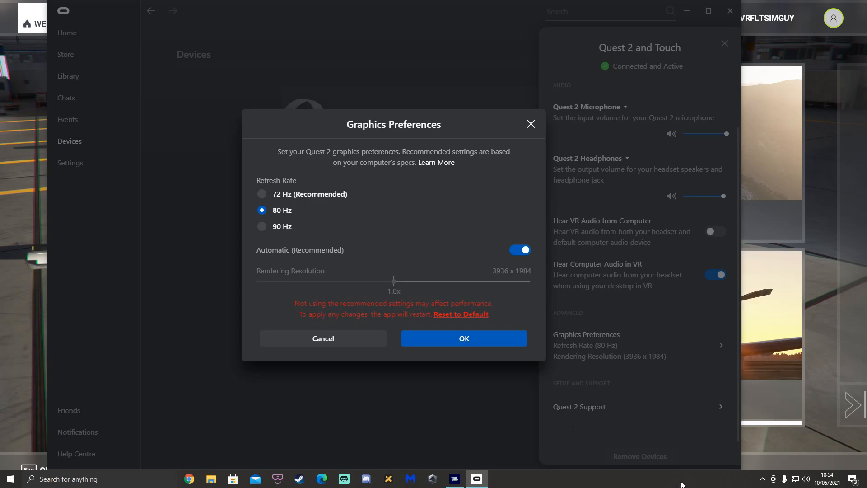
right_click(713, 479)
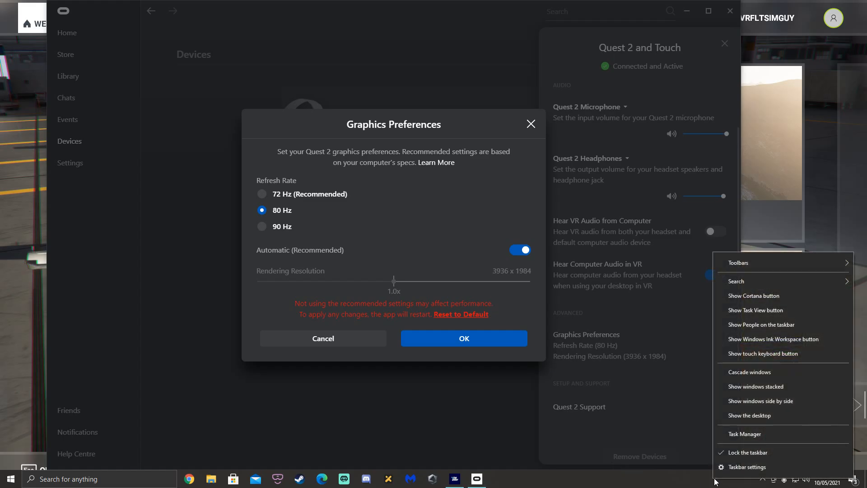
click(749, 414)
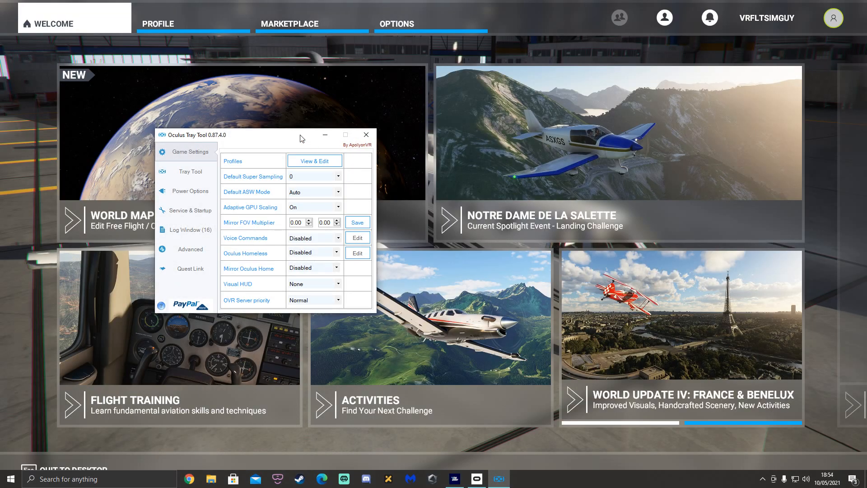
drag(260, 135, 426, 97)
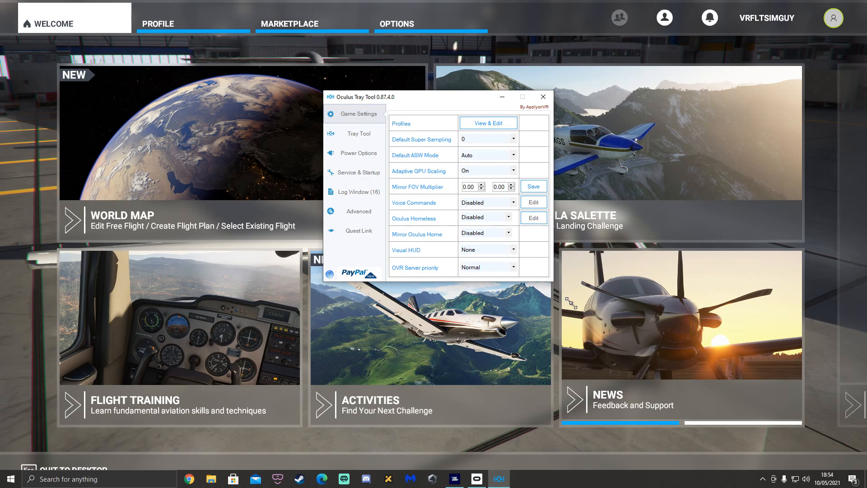
drag(361, 97, 309, 89)
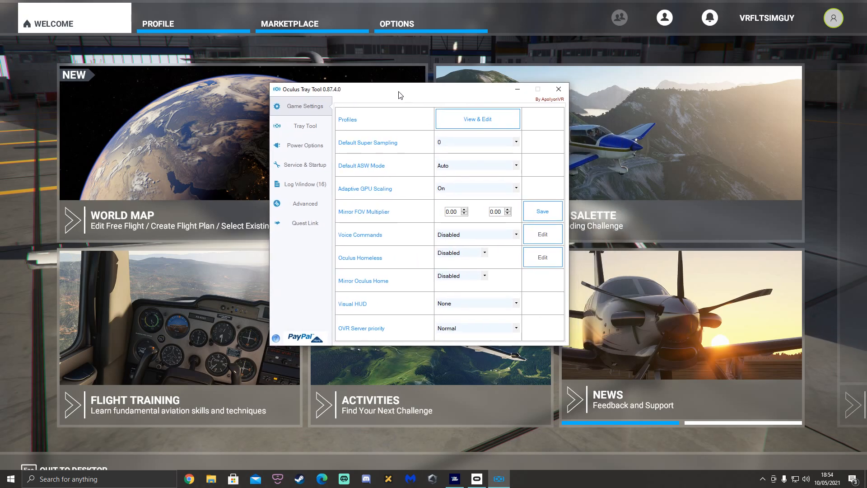
mouse_move(287, 129)
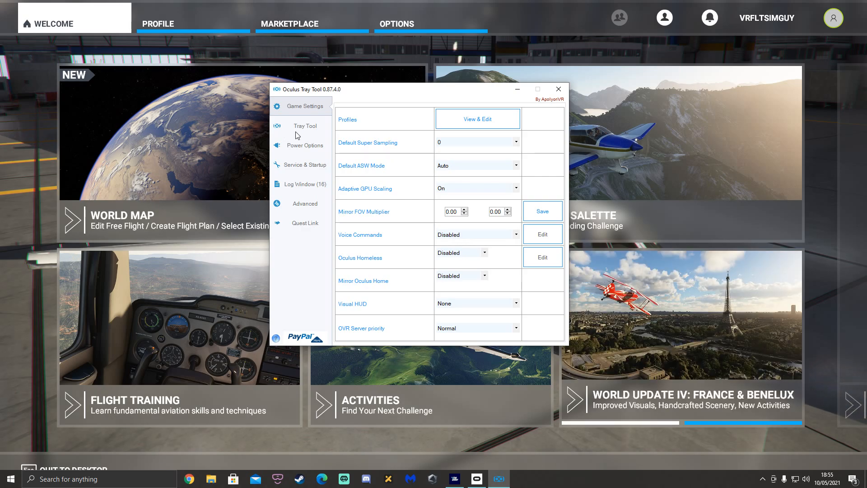
mouse_move(380, 156)
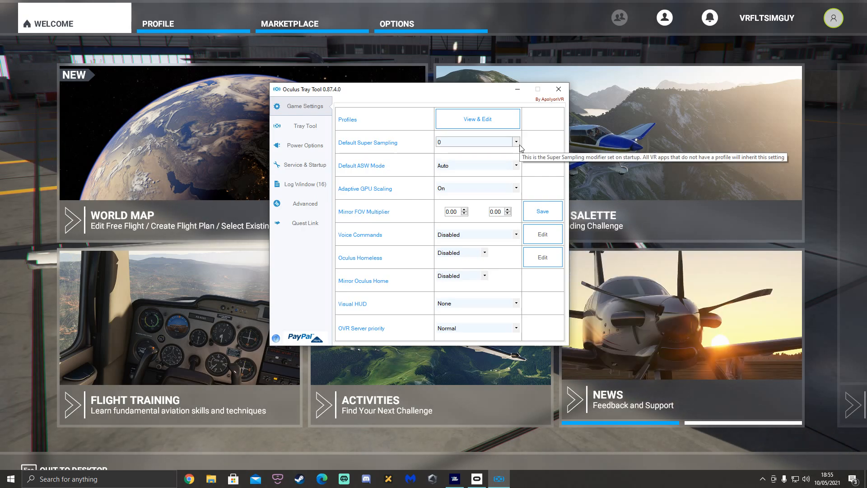
click(516, 142)
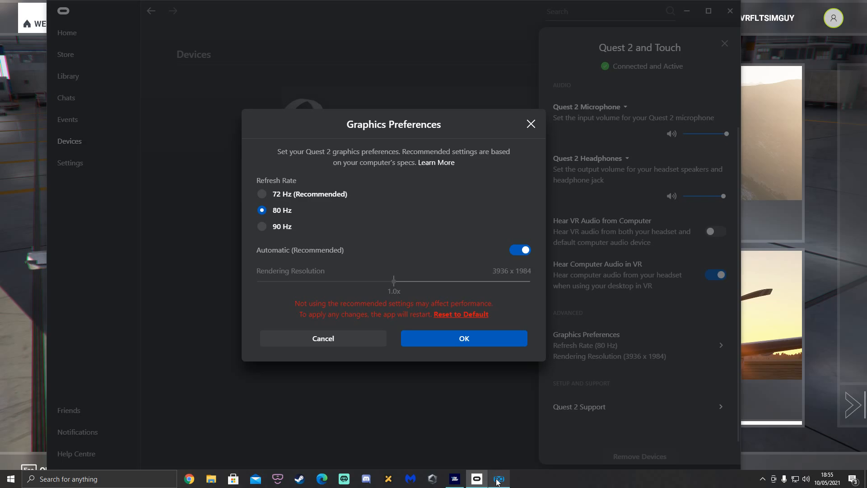
Step: Choose 1.3 as the Default Super Sampling in Game Settings, leaving ASW on auto
click(498, 478)
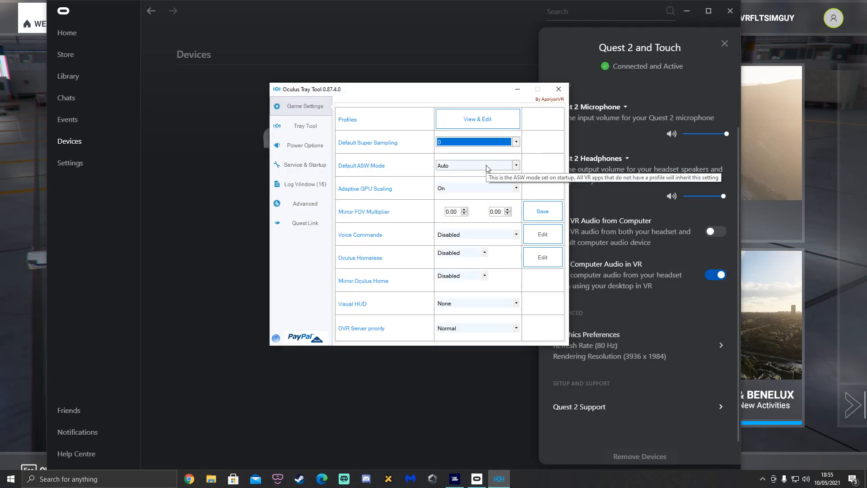
mouse_move(517, 144)
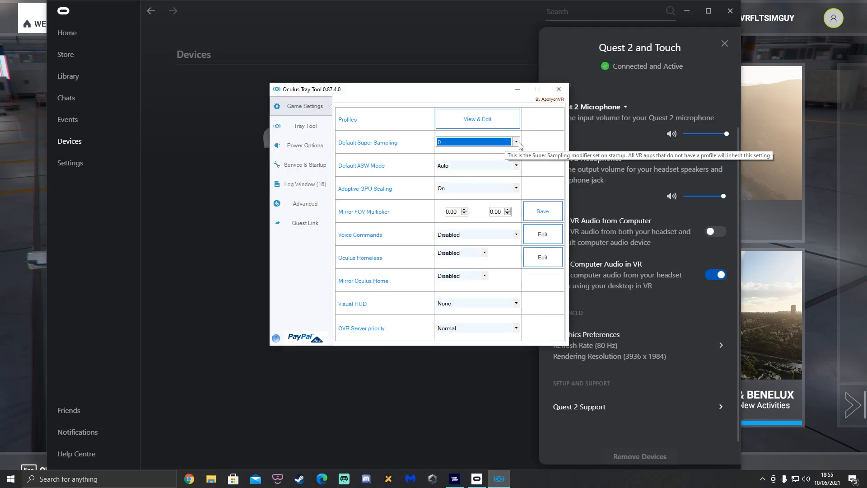
click(515, 141)
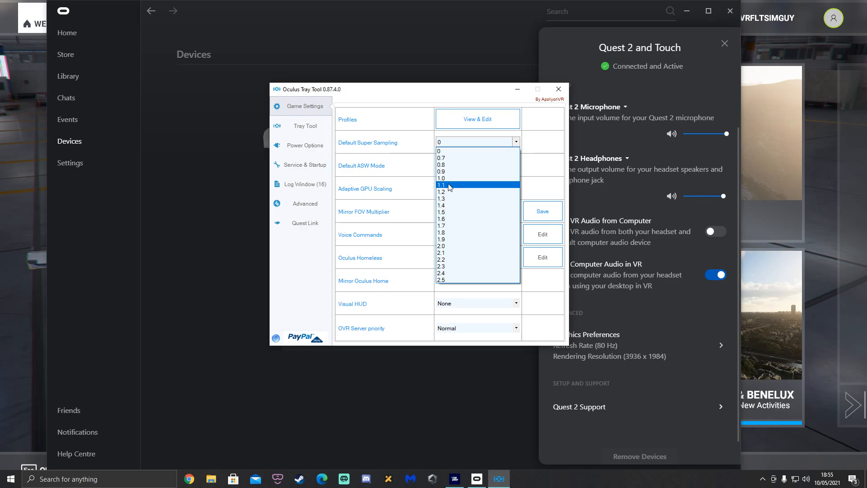
mouse_move(449, 191)
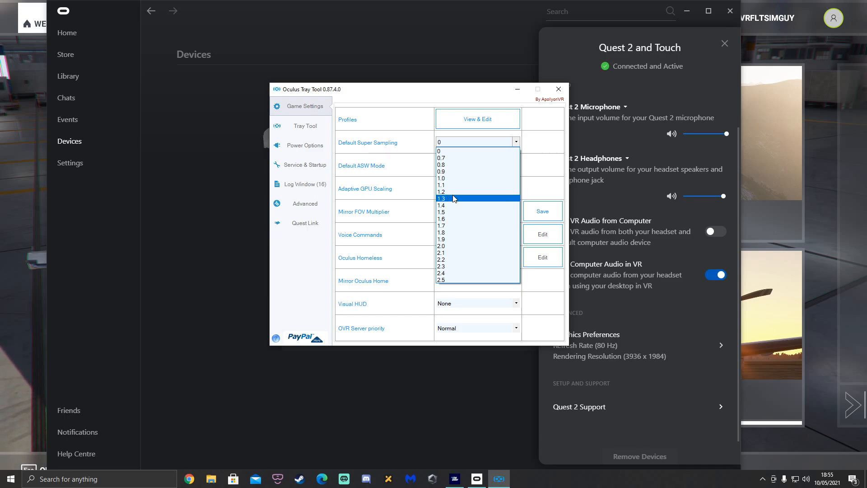
click(443, 198)
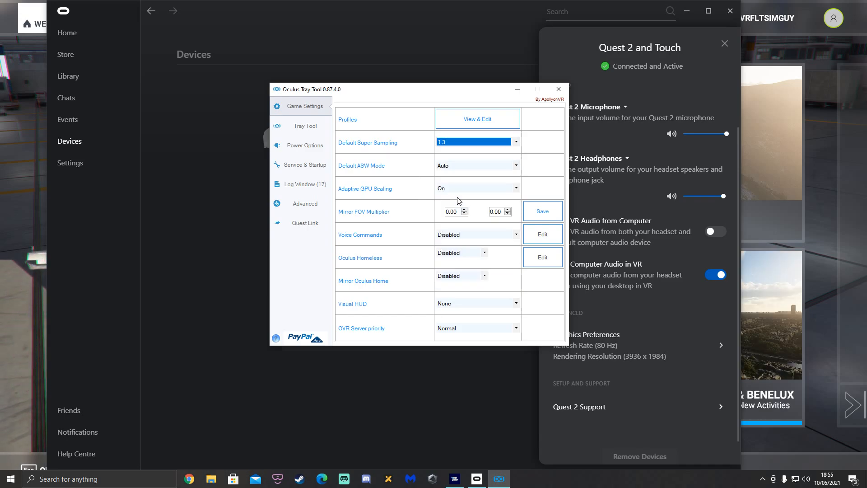
click(558, 90)
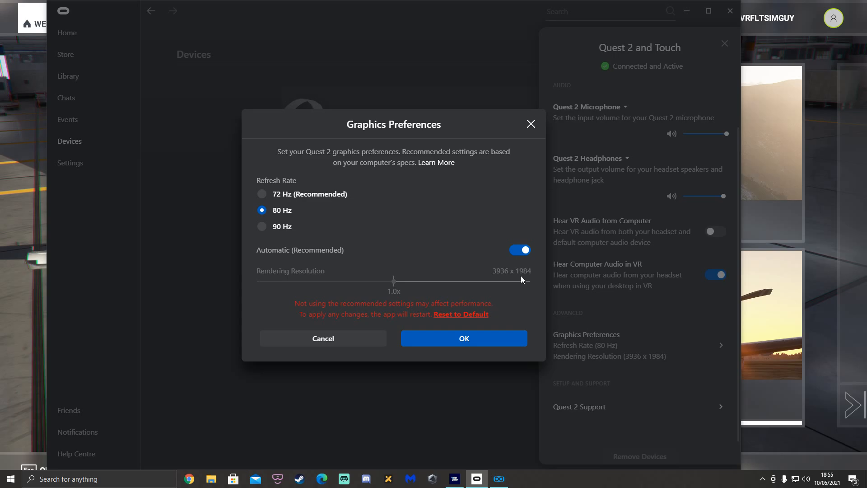
mouse_move(508, 479)
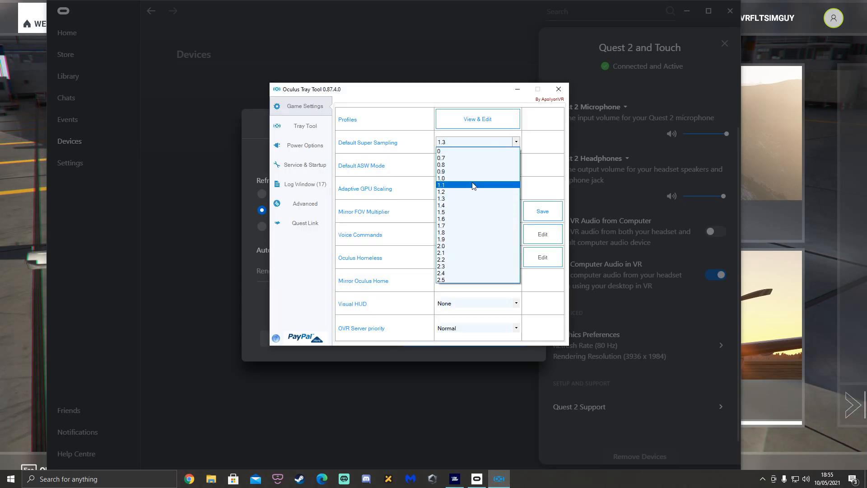
mouse_move(453, 191)
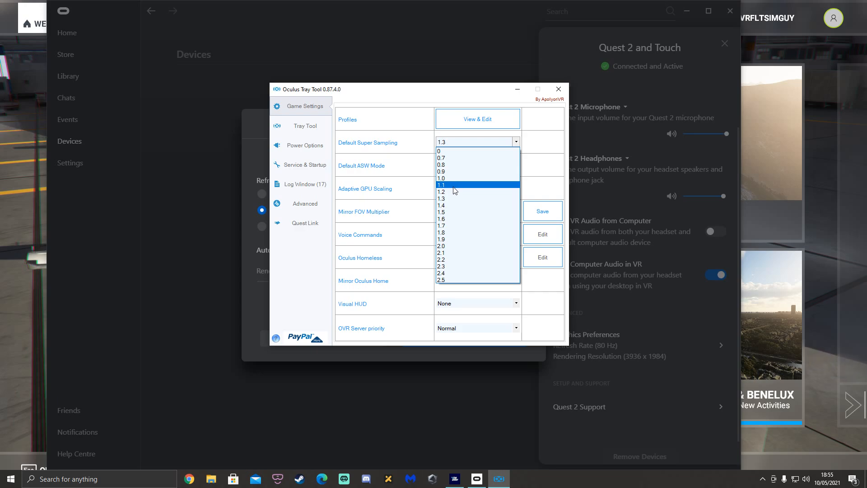
click(444, 199)
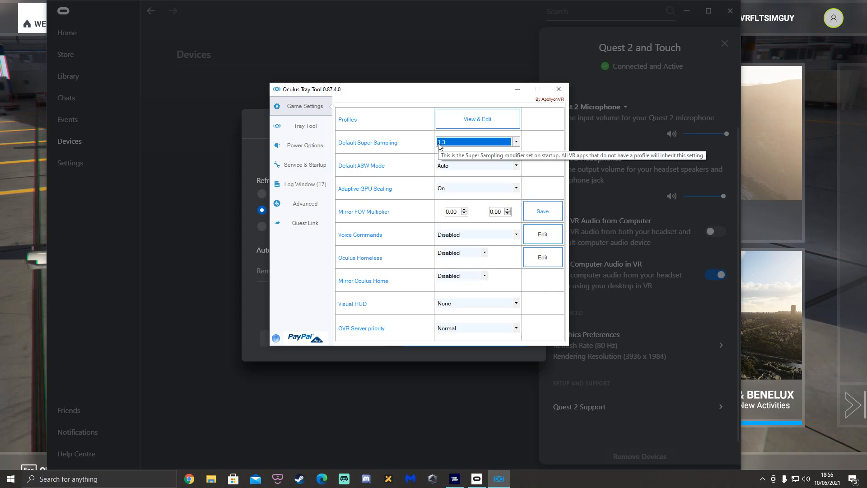
mouse_move(362, 165)
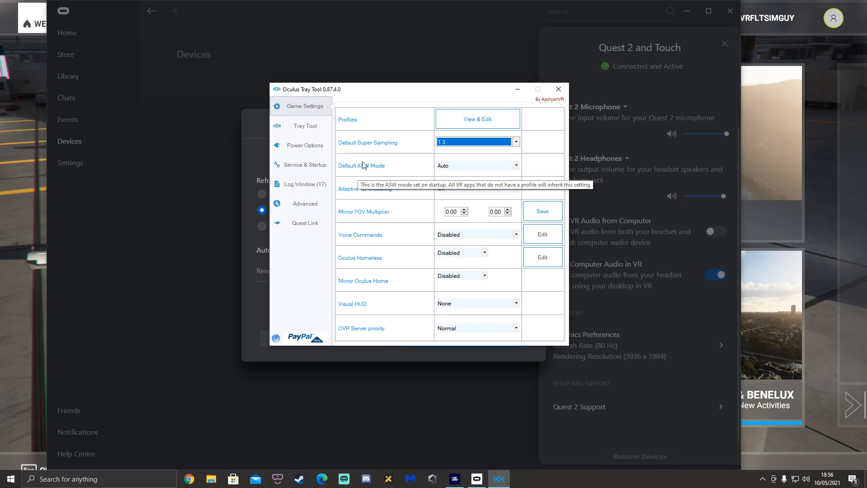
mouse_move(405, 231)
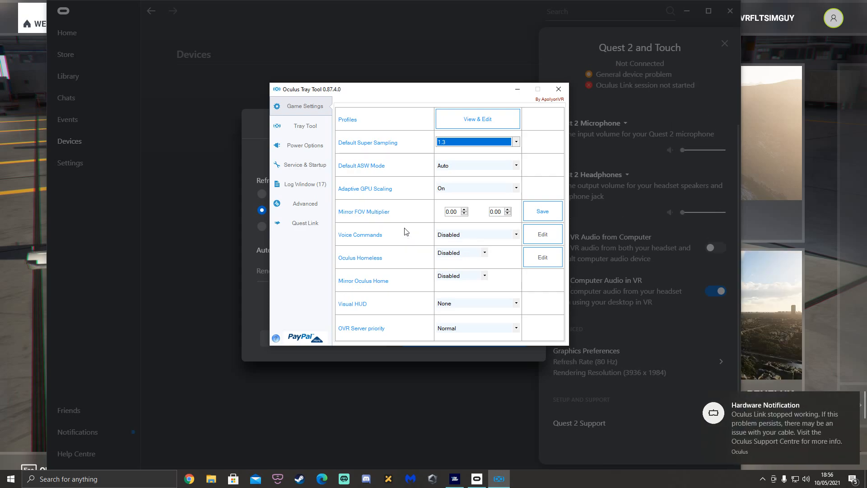
mouse_move(363, 219)
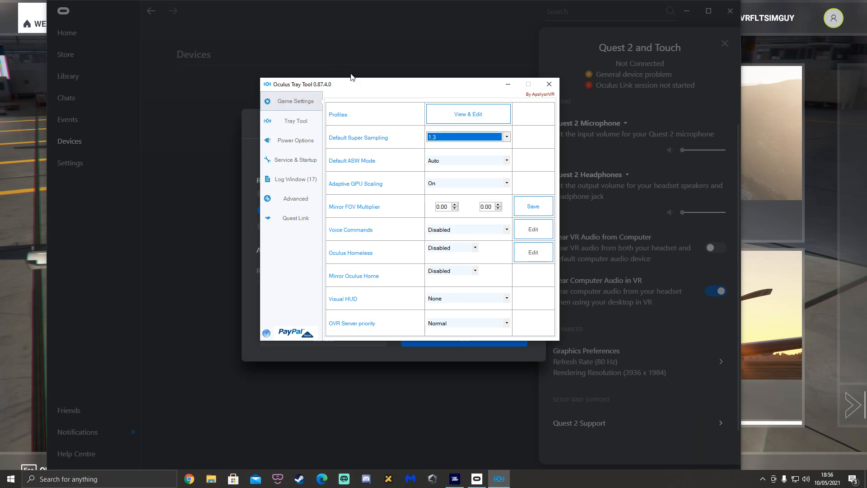
mouse_move(376, 190)
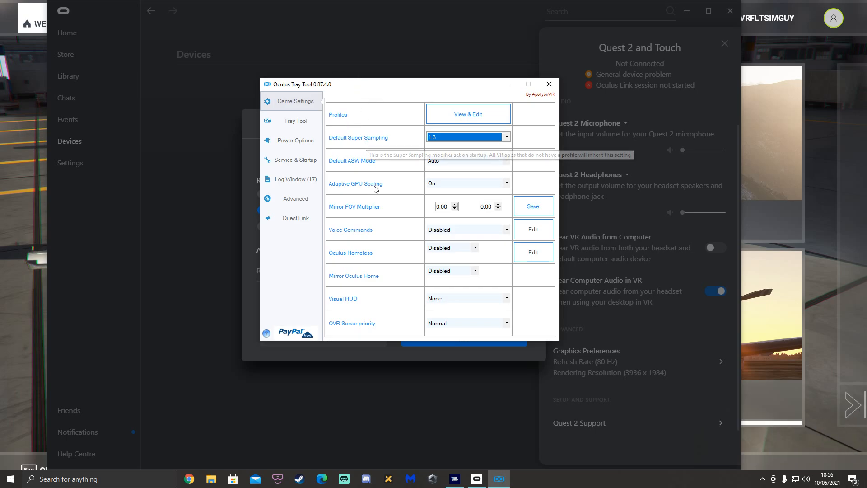
mouse_move(405, 218)
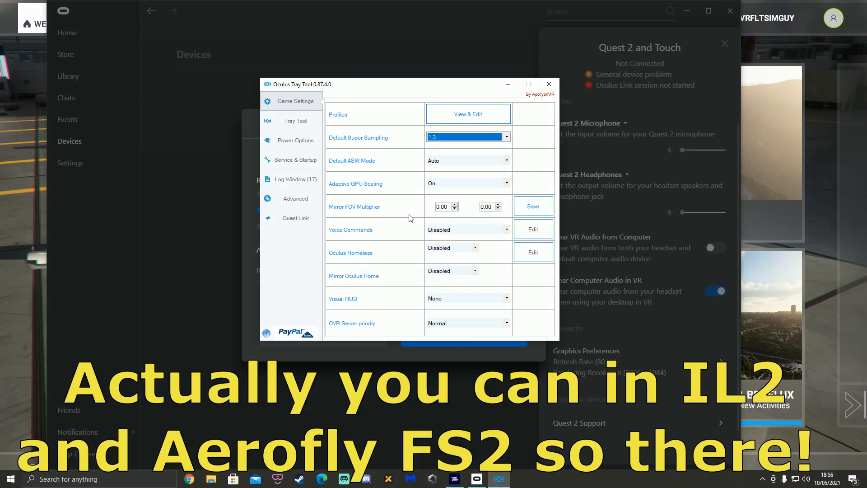
mouse_move(455, 173)
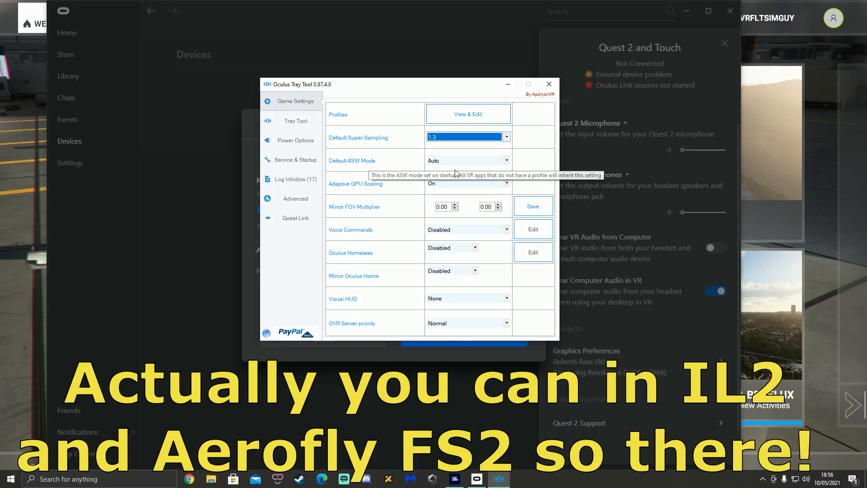
Step: Change the Default ASW Mode from Auto to Adaptive
click(504, 161)
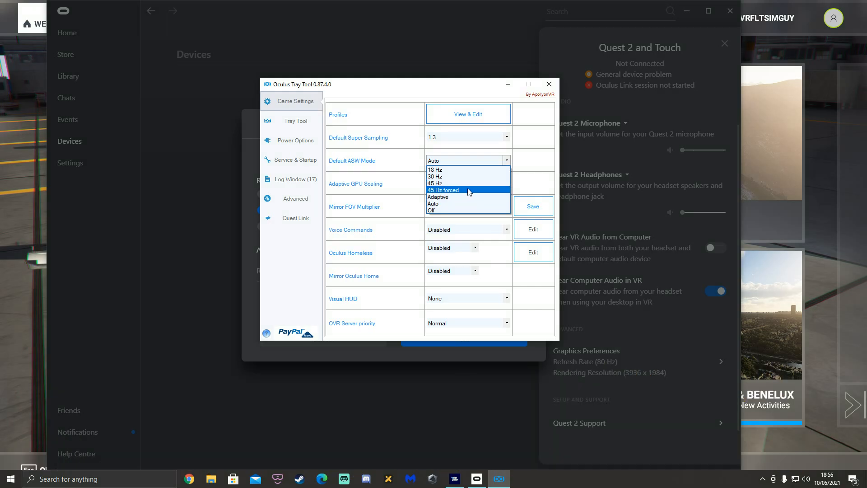
mouse_move(451, 169)
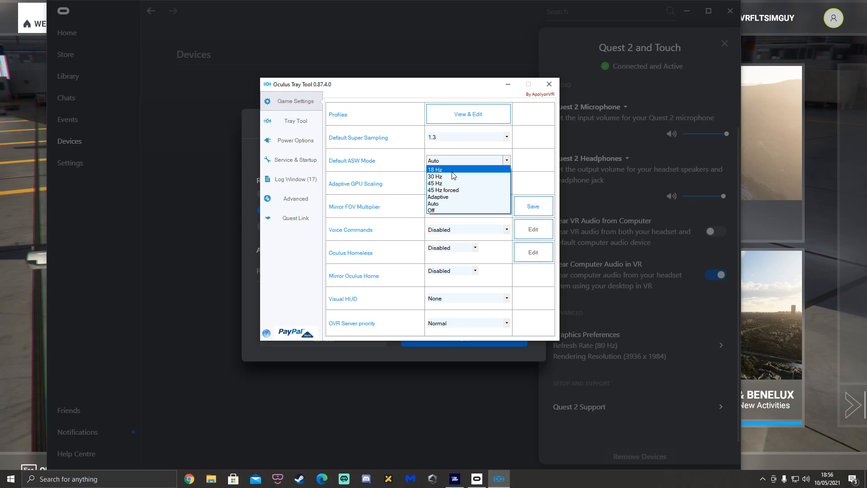
mouse_move(441, 176)
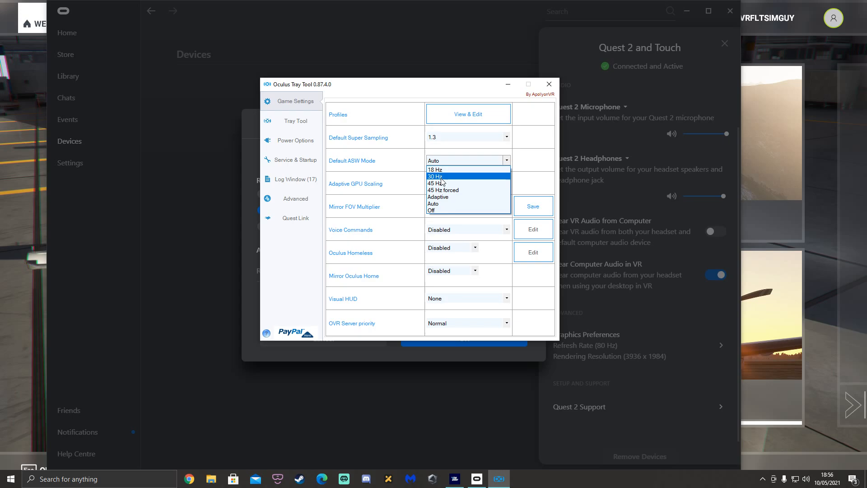
mouse_move(453, 197)
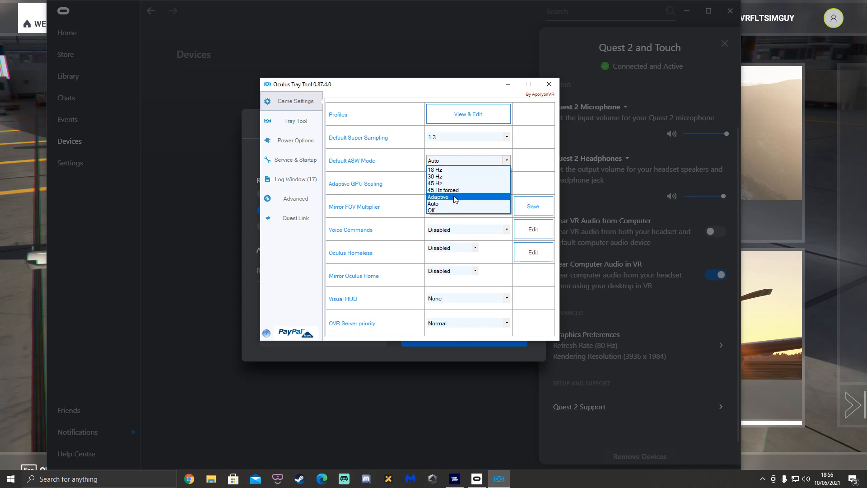
click(437, 197)
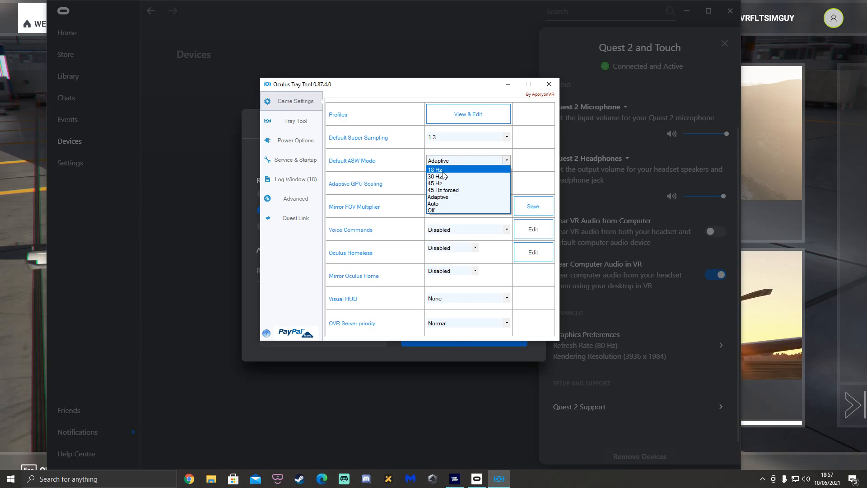
mouse_move(437, 176)
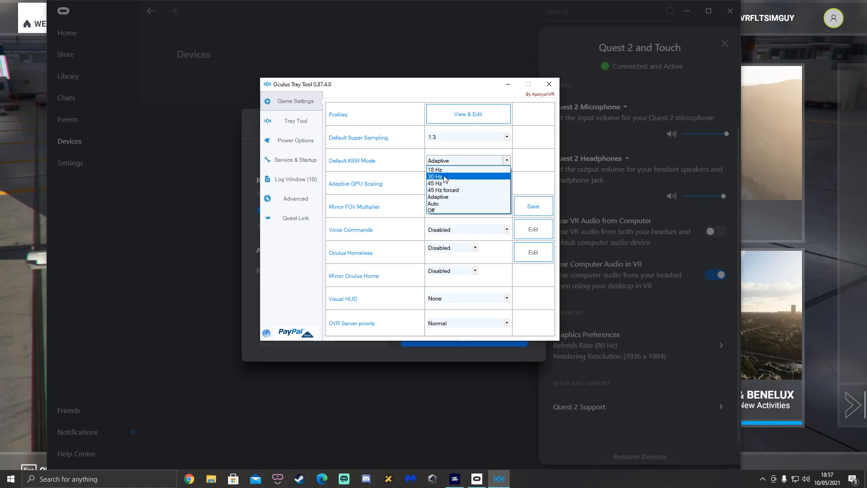
mouse_move(448, 183)
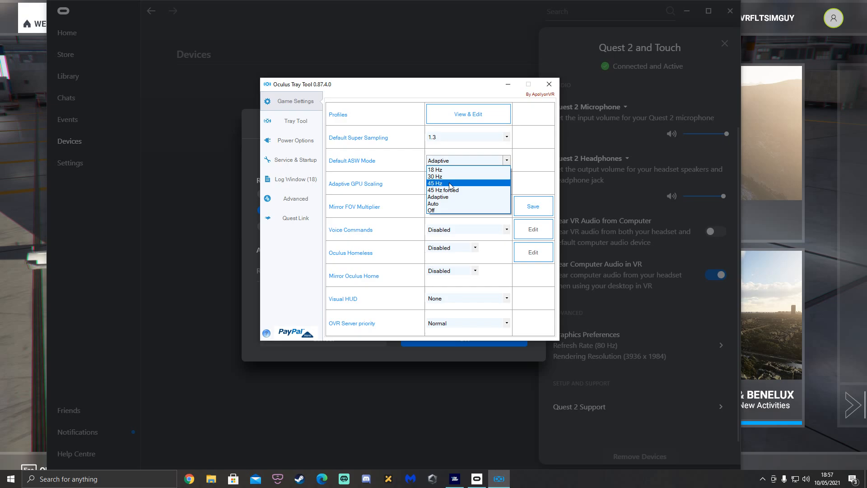
click(437, 196)
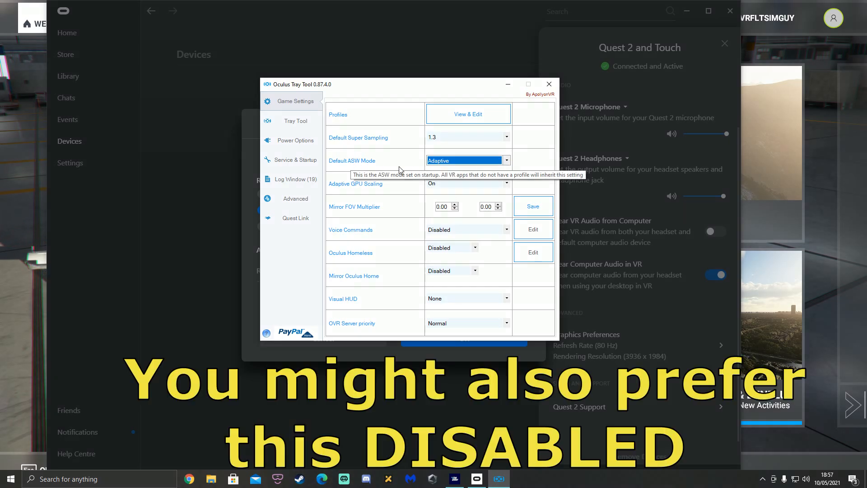
mouse_move(347, 221)
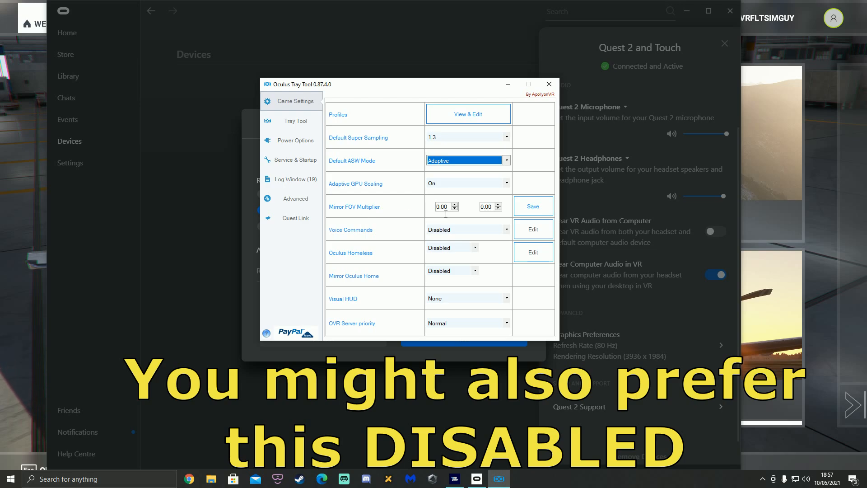
Step: Enter 0.00 in the Mirror FOV Multiplier, then change the values to 0.70
click(443, 206)
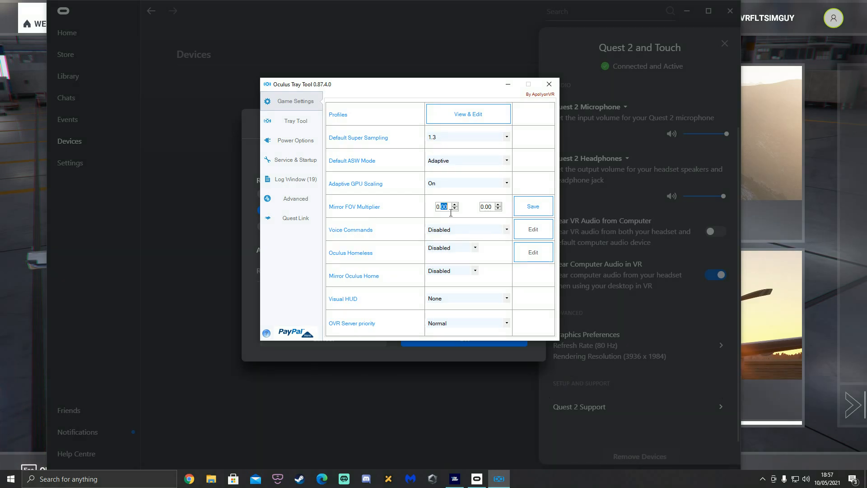
mouse_move(385, 233)
text(0.7)
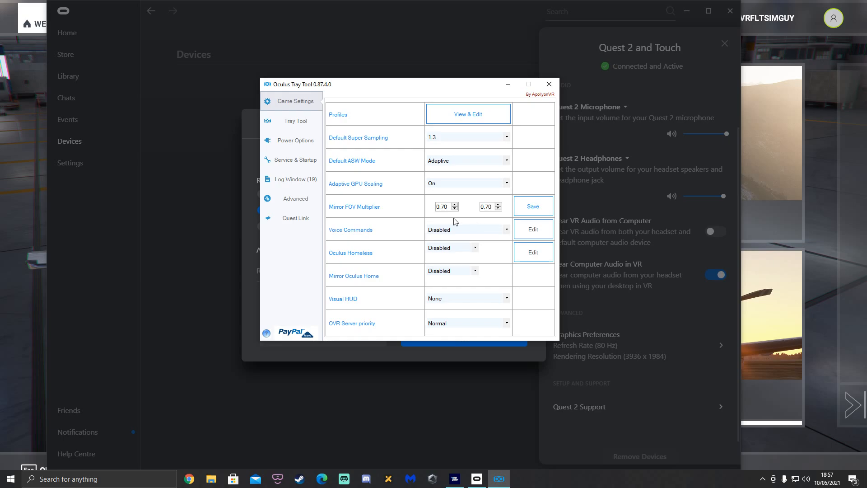
mouse_move(395, 211)
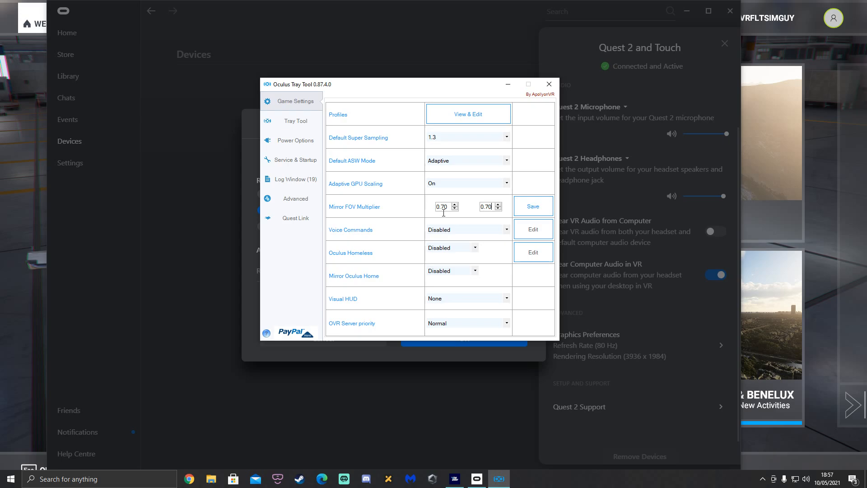
mouse_move(445, 206)
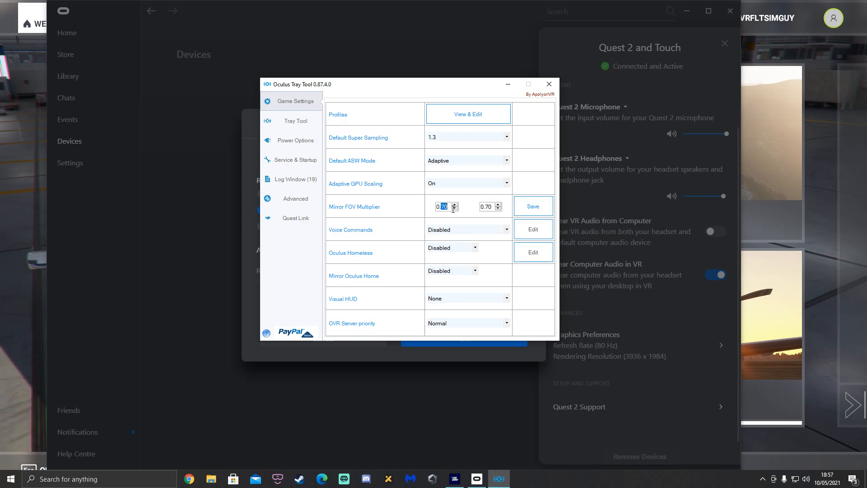
text(0.00)
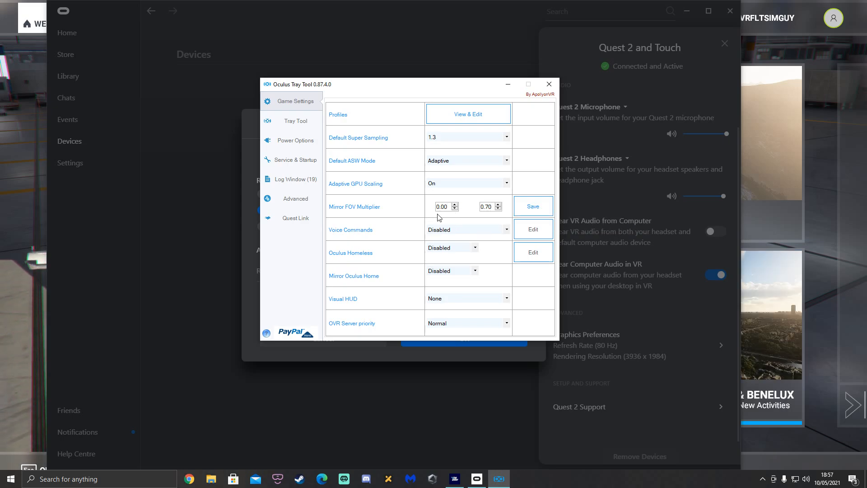
double_click(485, 206)
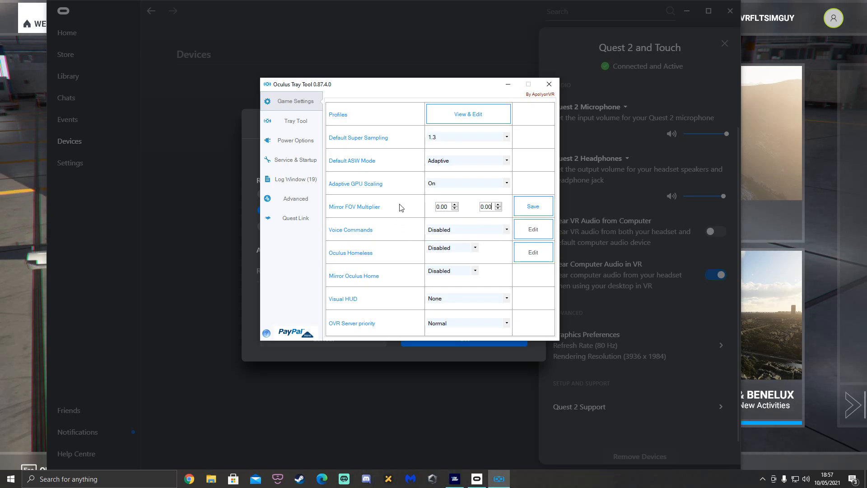
mouse_move(458, 223)
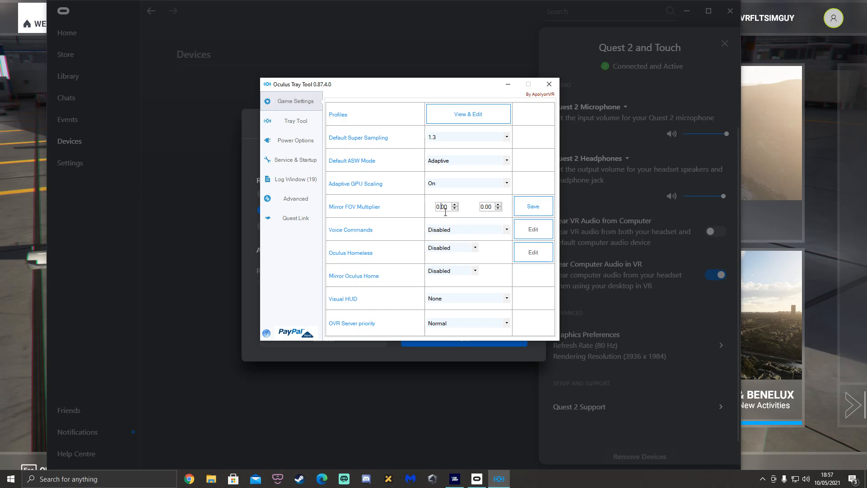
text(0.7)
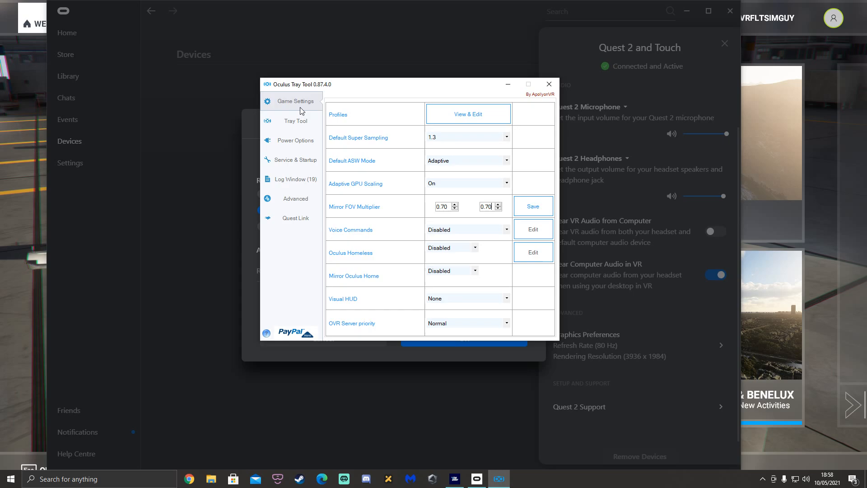
mouse_move(358, 138)
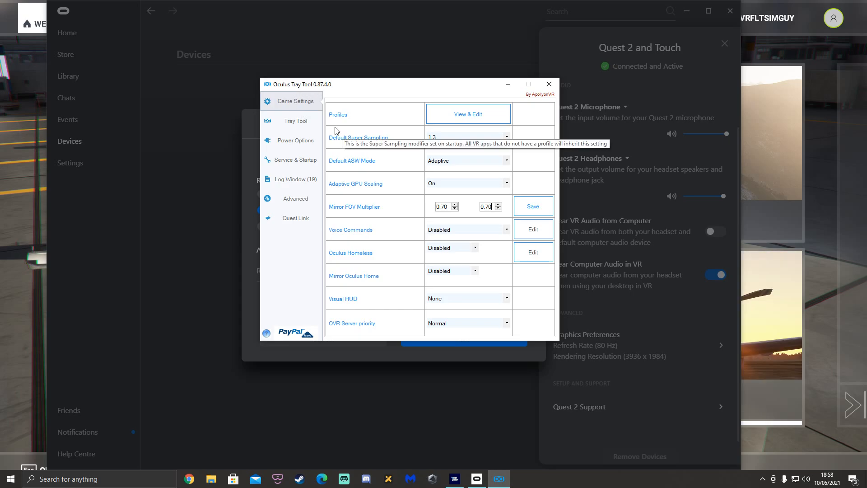
mouse_move(279, 239)
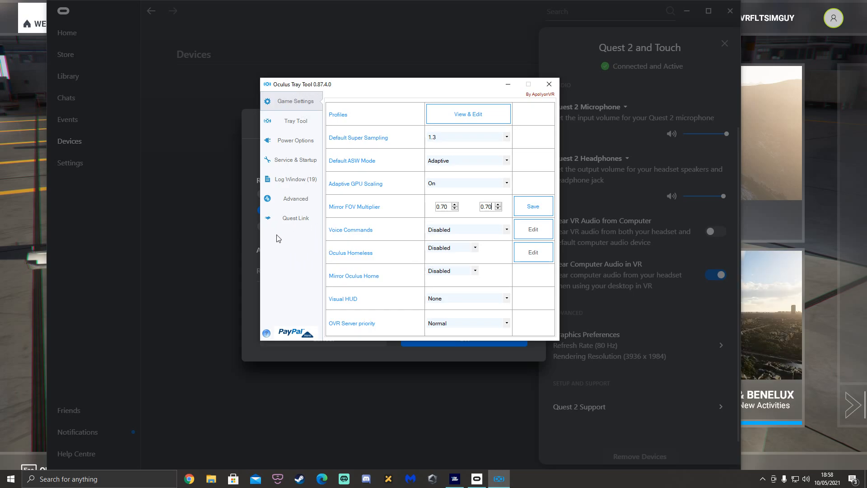
mouse_move(293, 242)
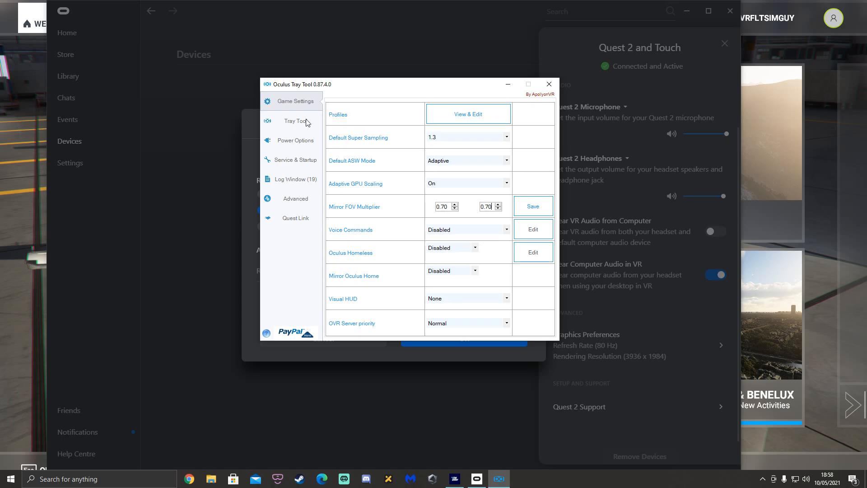
Step: Go through Power Options to Quest Link and choose the GTX 1080 Ti/RTX 2080+ preset
click(296, 140)
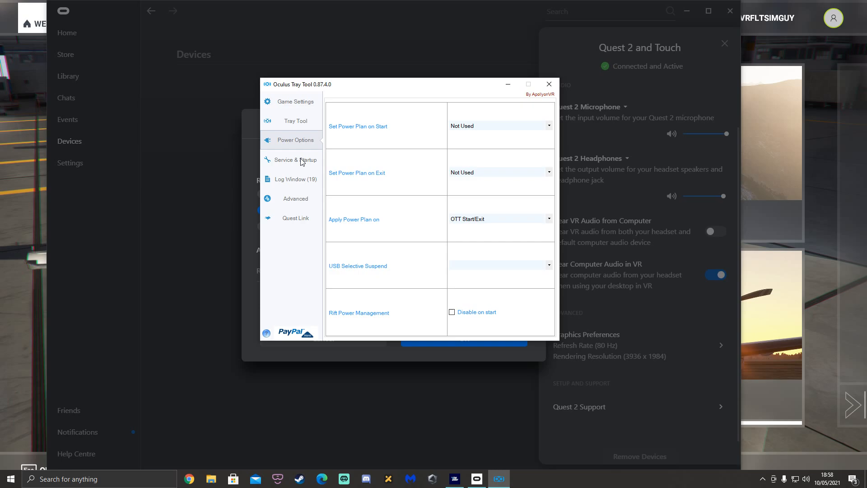
mouse_move(296, 221)
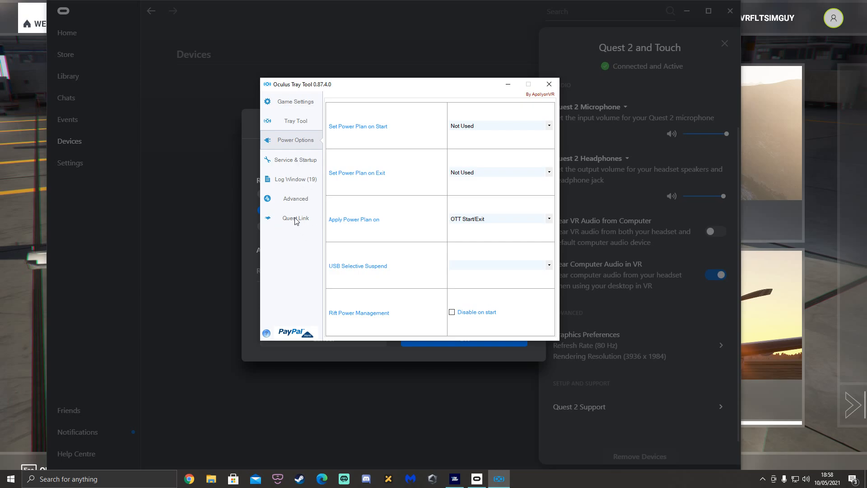
click(296, 218)
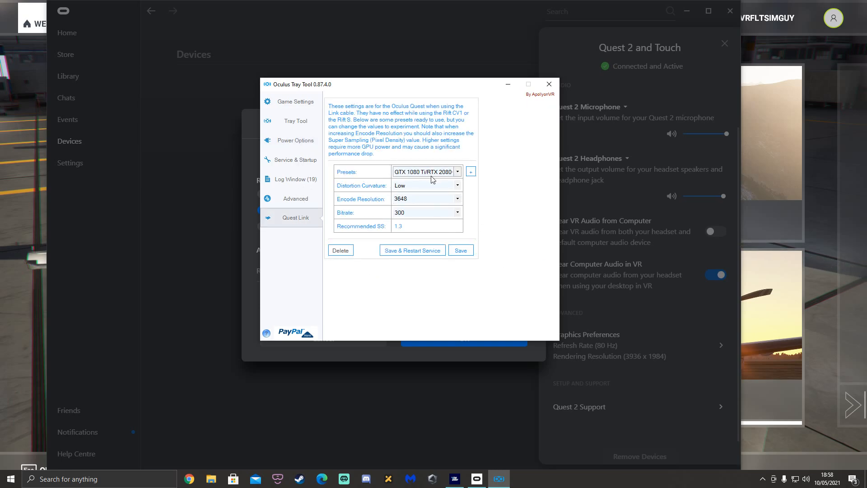
click(457, 171)
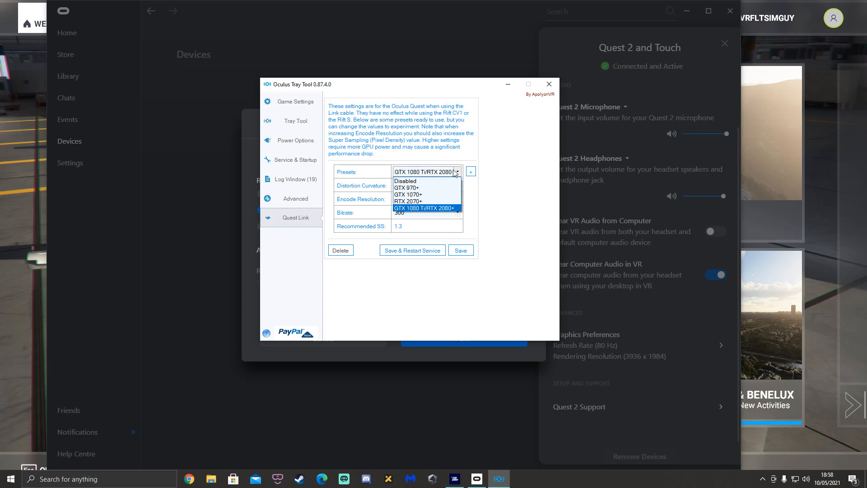
mouse_move(429, 213)
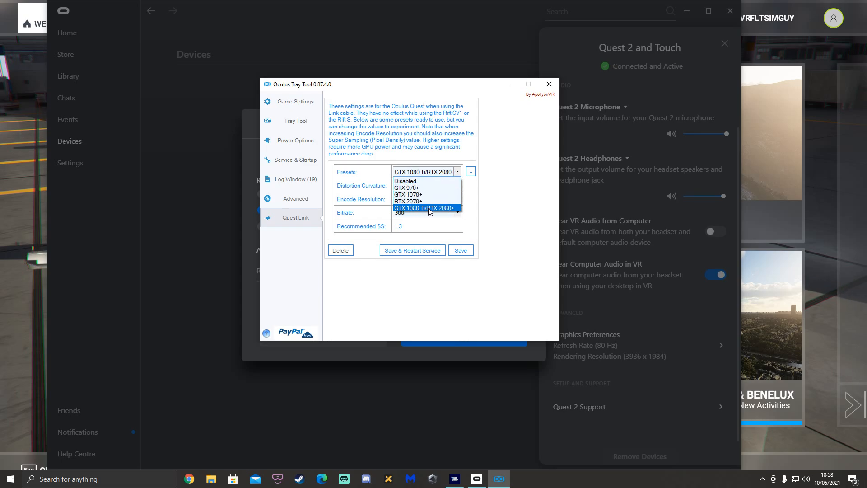
click(424, 208)
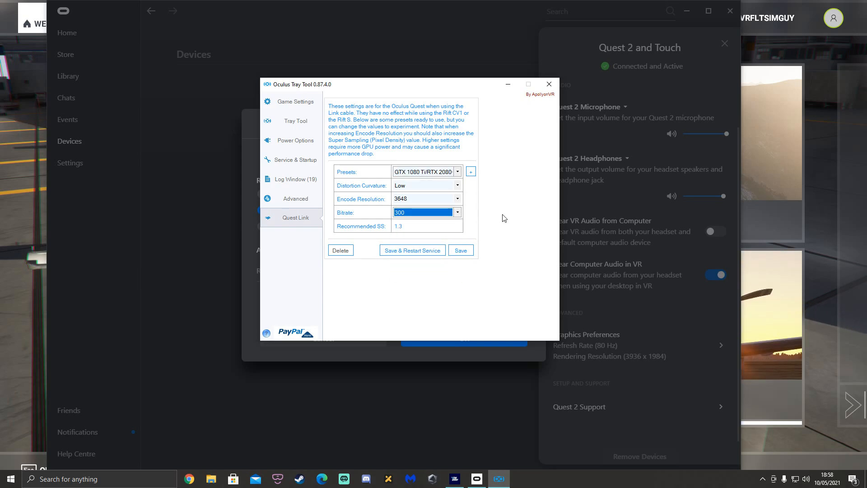
mouse_move(326, 89)
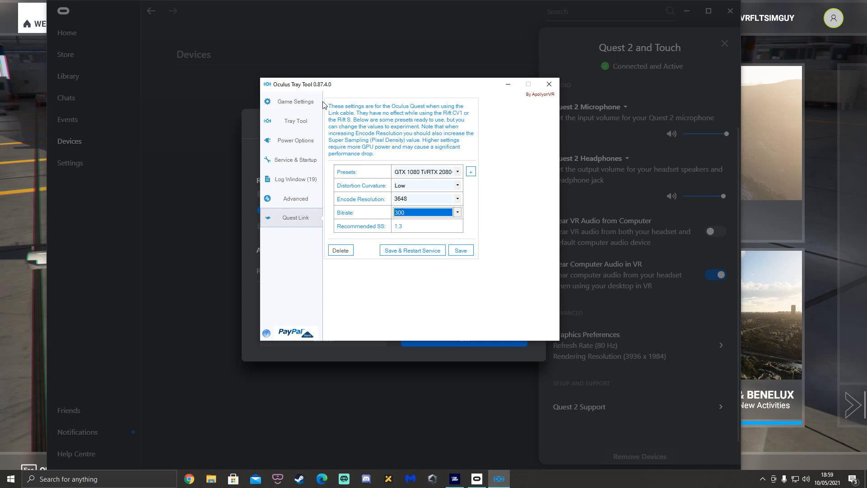
mouse_move(398, 218)
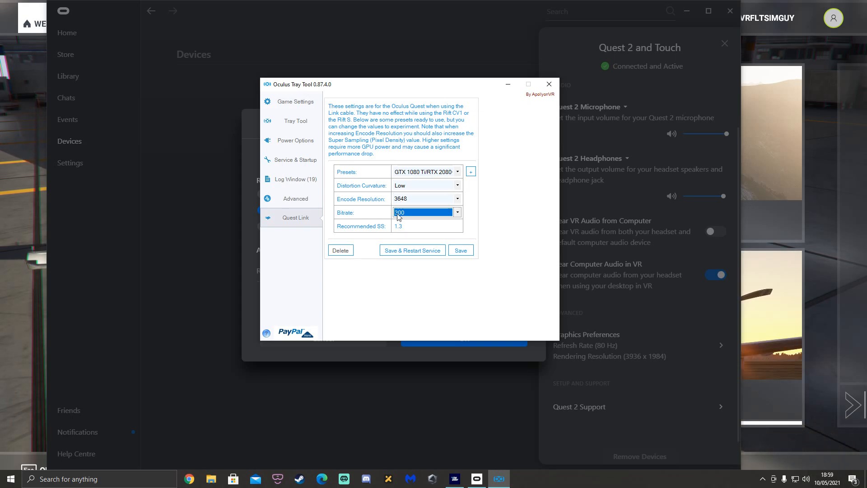
mouse_move(330, 214)
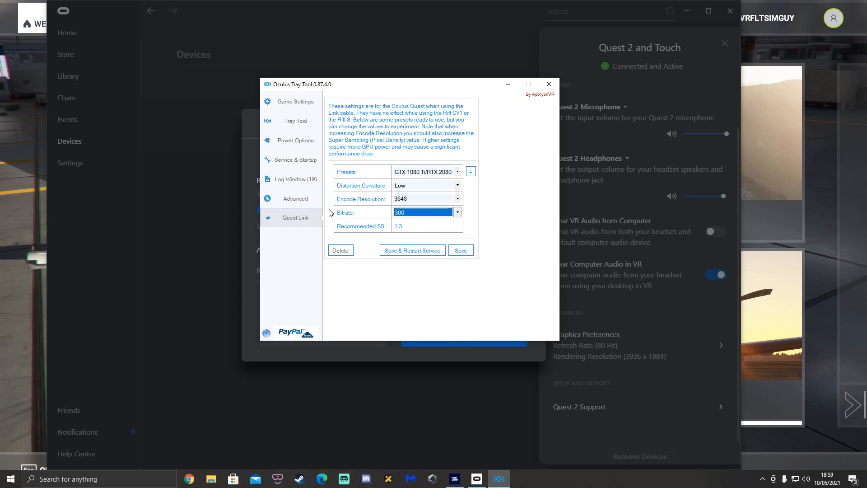
mouse_move(432, 218)
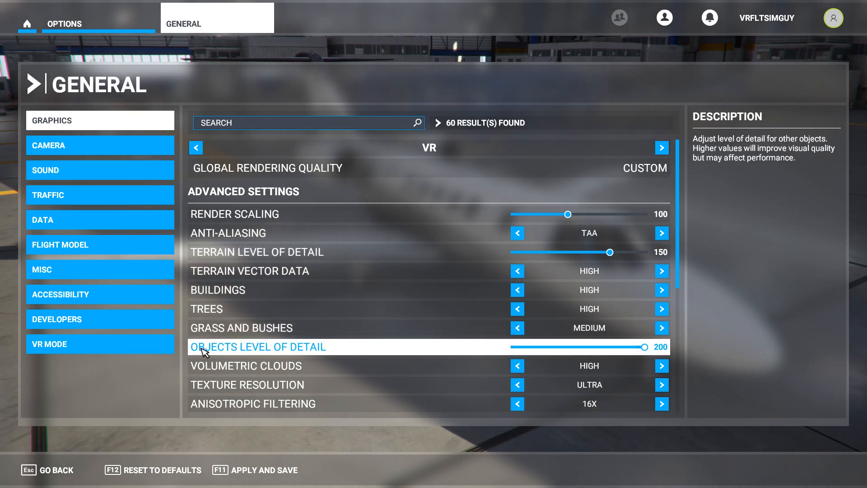
mouse_move(627, 357)
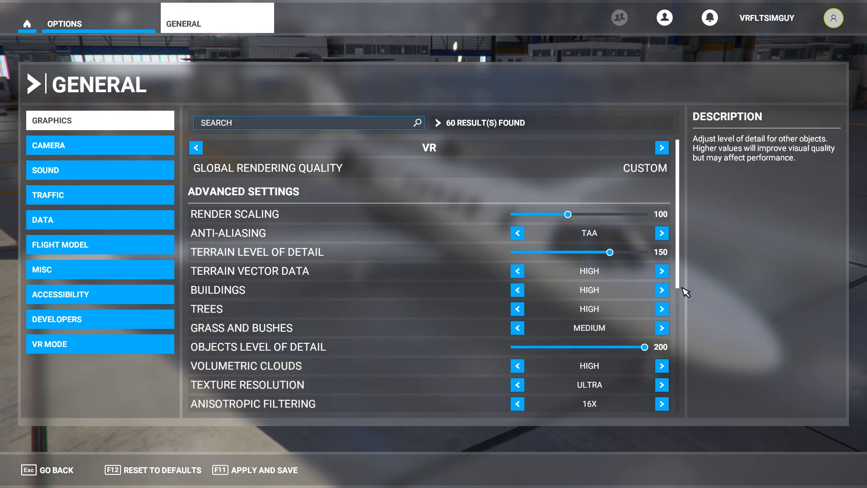
mouse_move(680, 294)
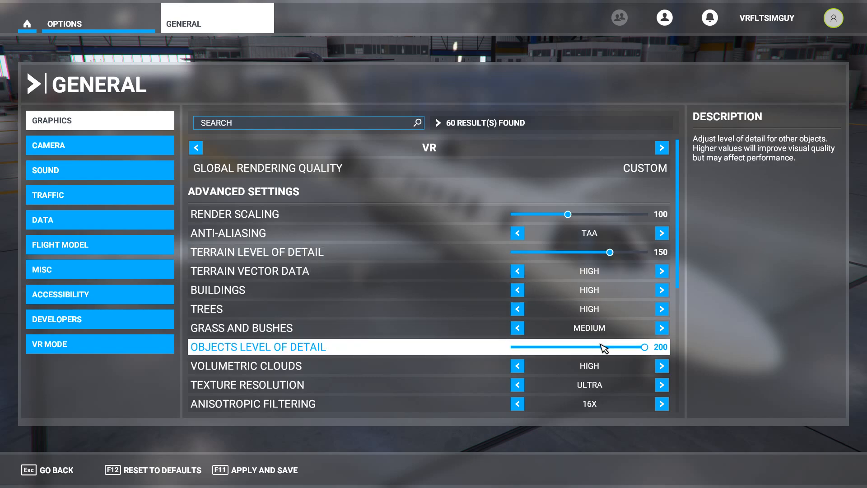
mouse_move(649, 360)
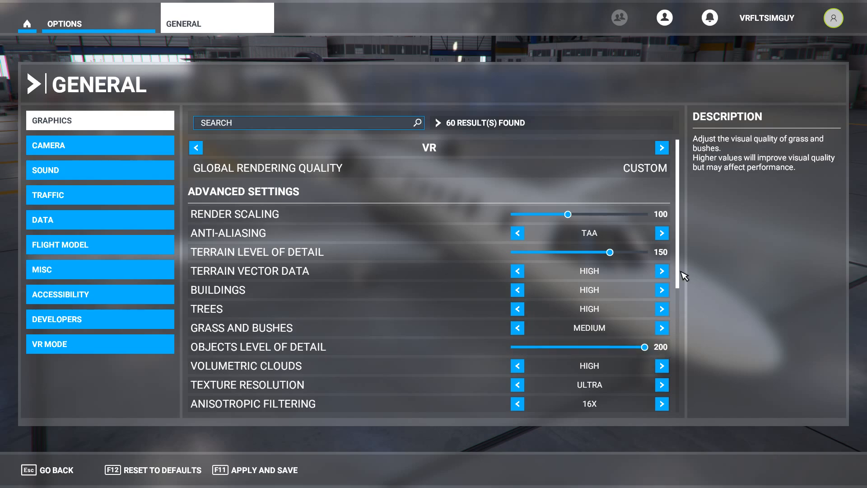
Step: Scroll through the VR Advanced Settings list to review render scaling 70 and terrain LOD 90
scroll(down, 3)
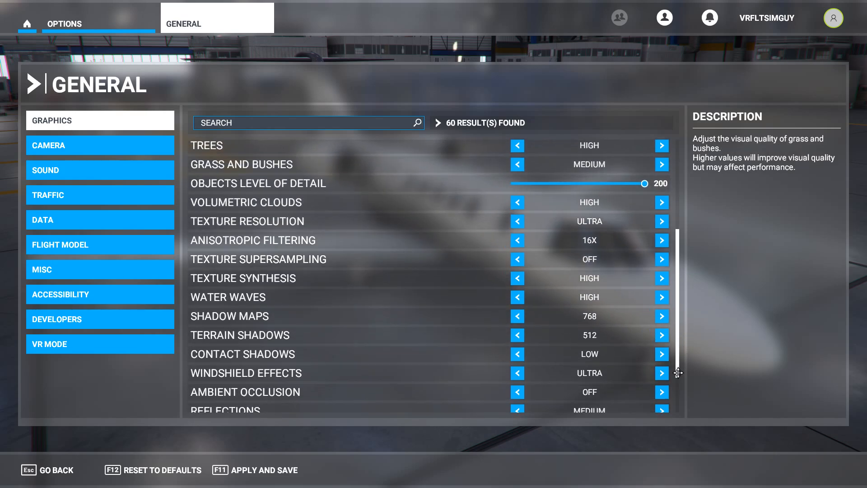
scroll(up, 3)
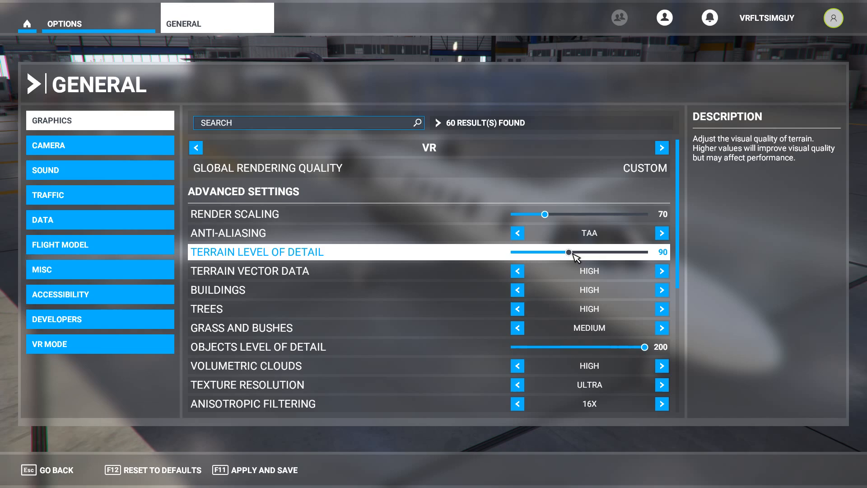
Step: Lower buildings to medium, trees to low, grass and bushes off, and reduce anisotropic filtering to 8X
click(517, 271)
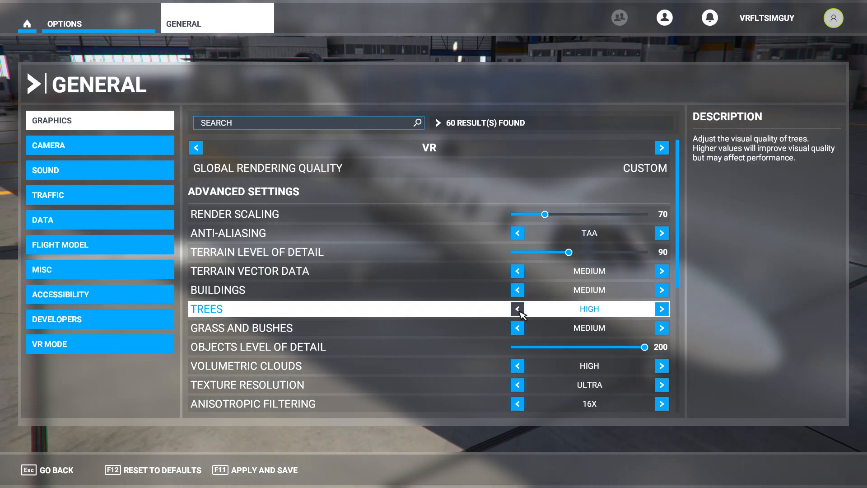
click(517, 309)
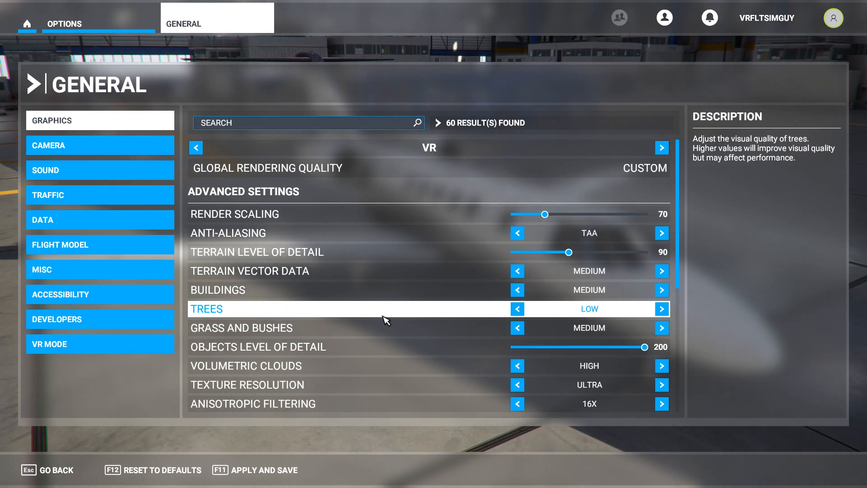
mouse_move(459, 323)
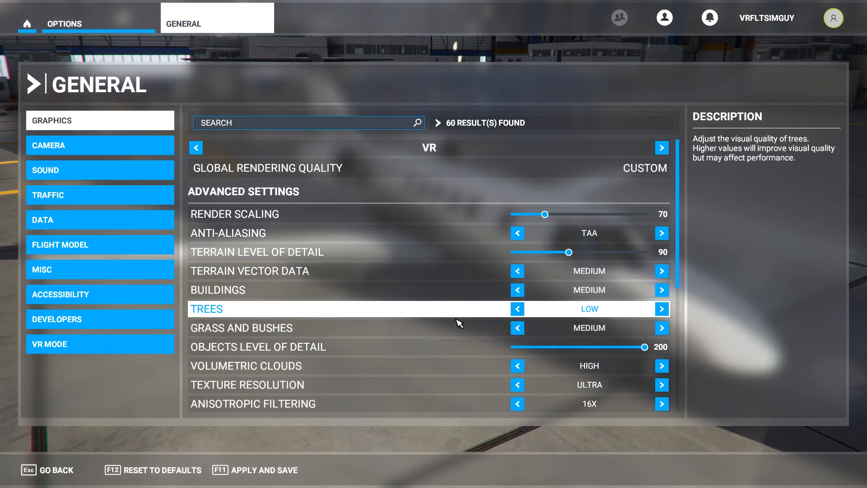
click(516, 326)
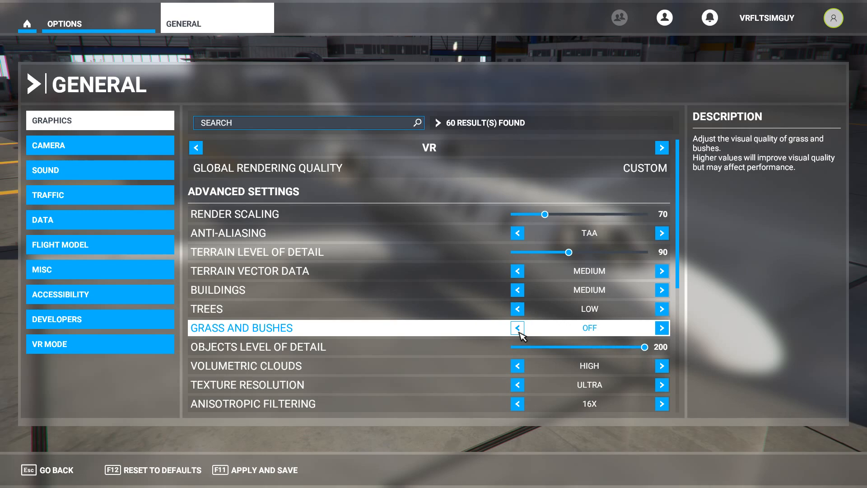
scroll(down, 3)
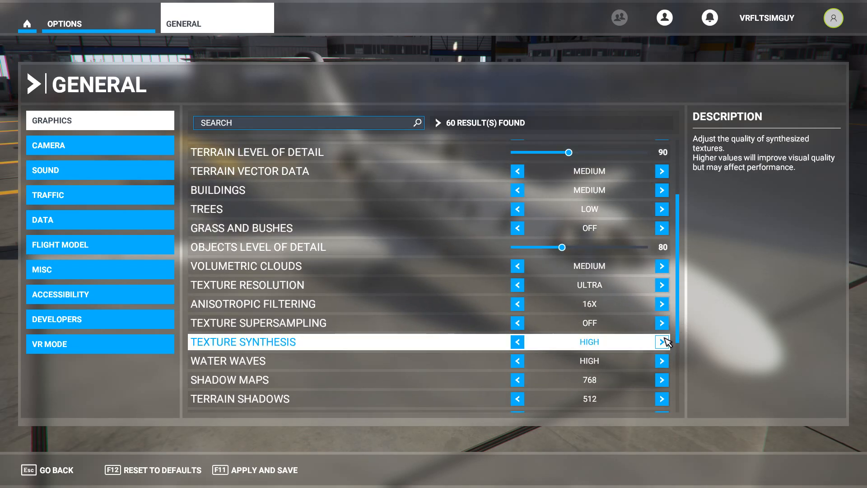
mouse_move(646, 353)
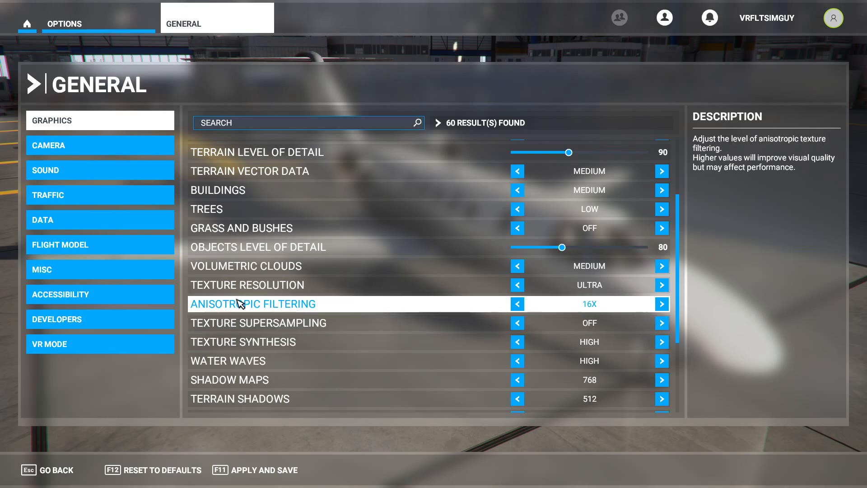
click(517, 303)
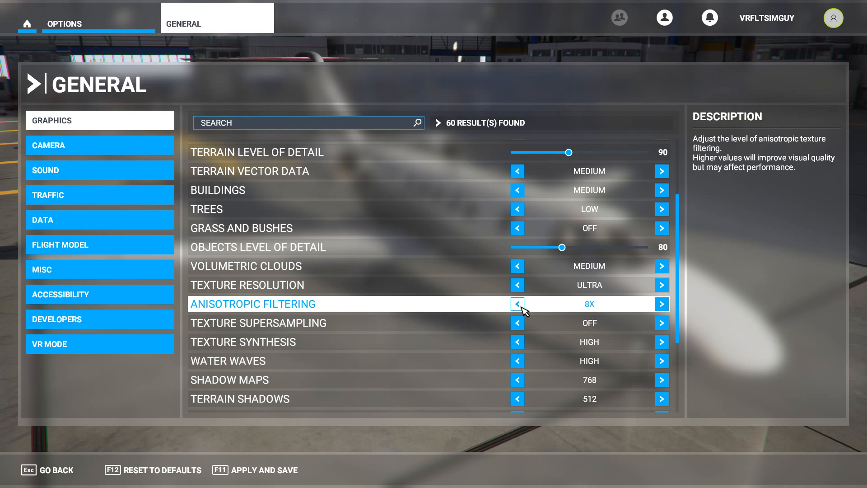
Step: Set water waves to low and turn reflections, light shafts and bloom off
scroll(down, 3)
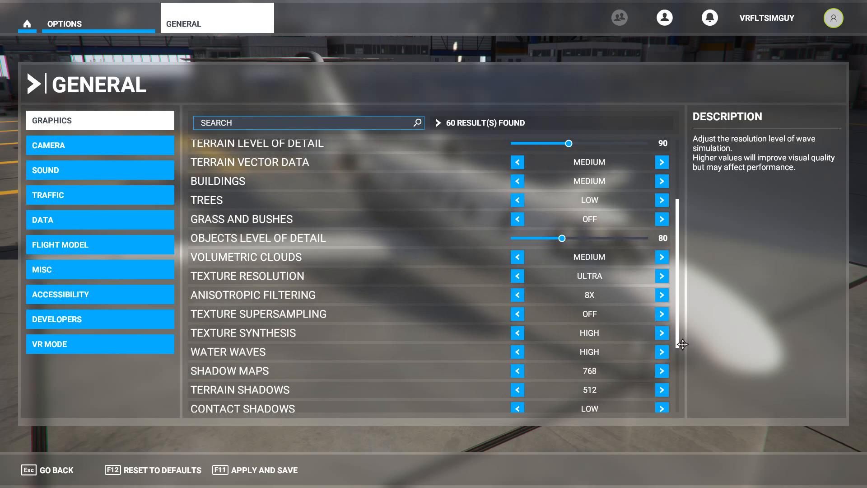
scroll(down, 3)
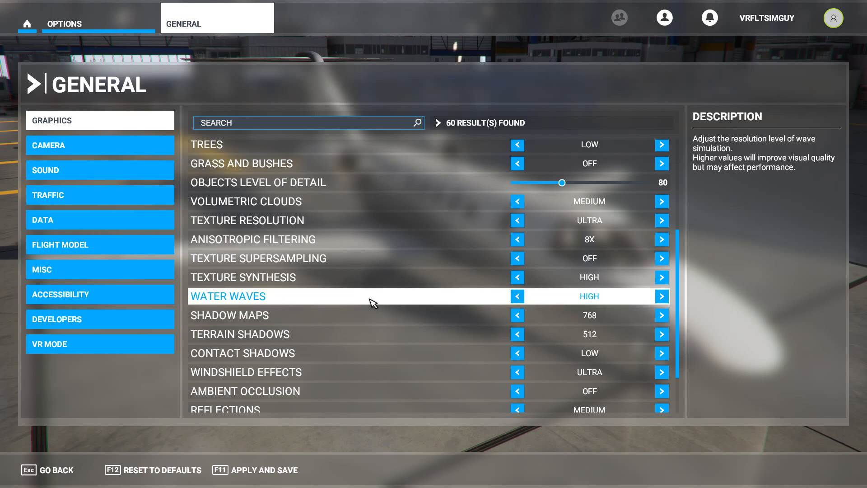
click(517, 297)
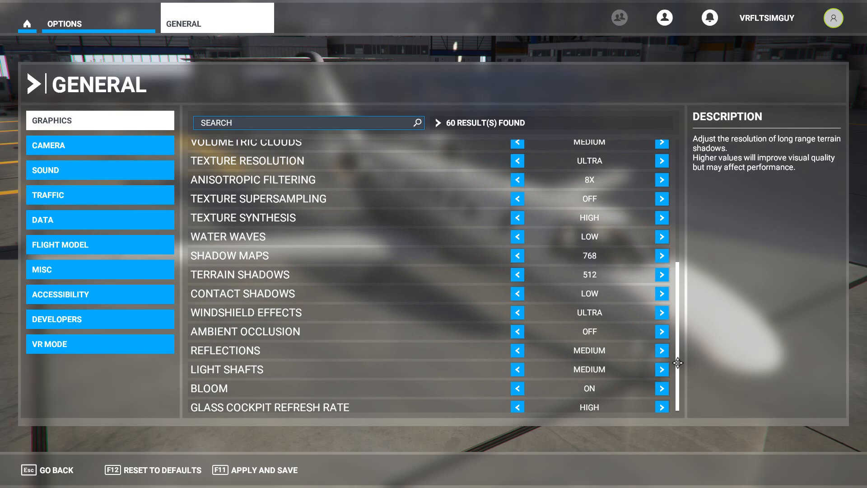
click(517, 347)
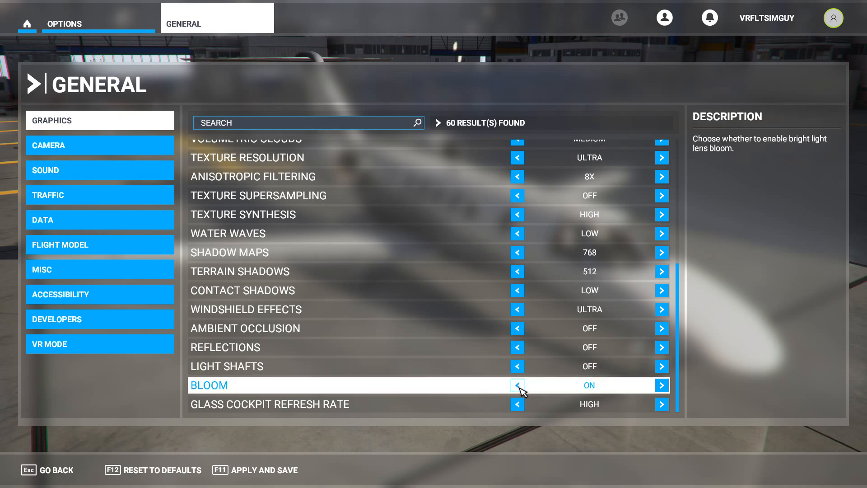
click(517, 385)
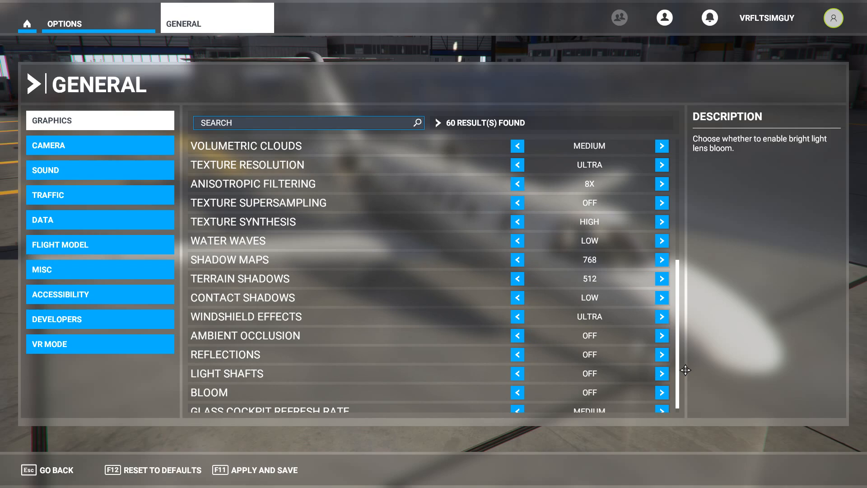
scroll(up, 3)
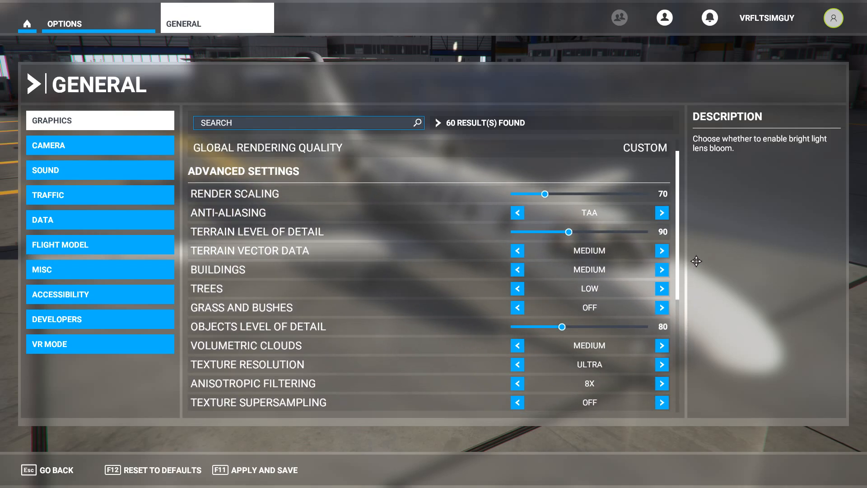
Step: Scroll back and forth through the lowered VR advanced graphics list to review it
scroll(down, 3)
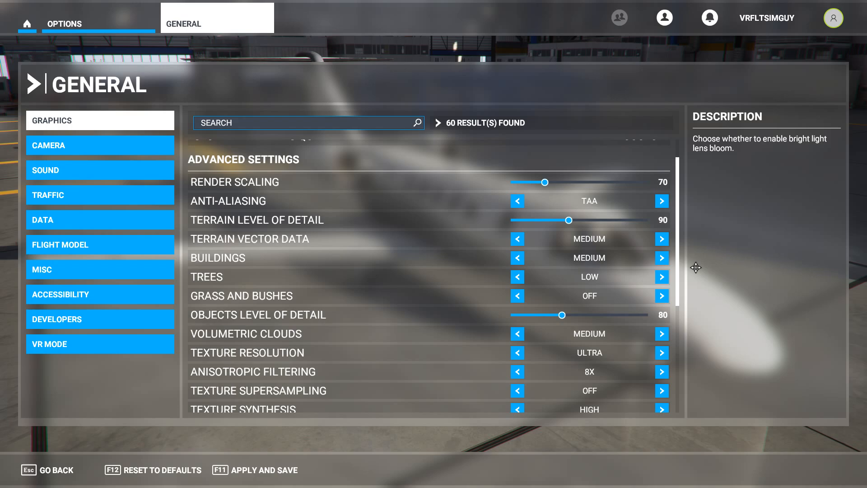
scroll(up, 3)
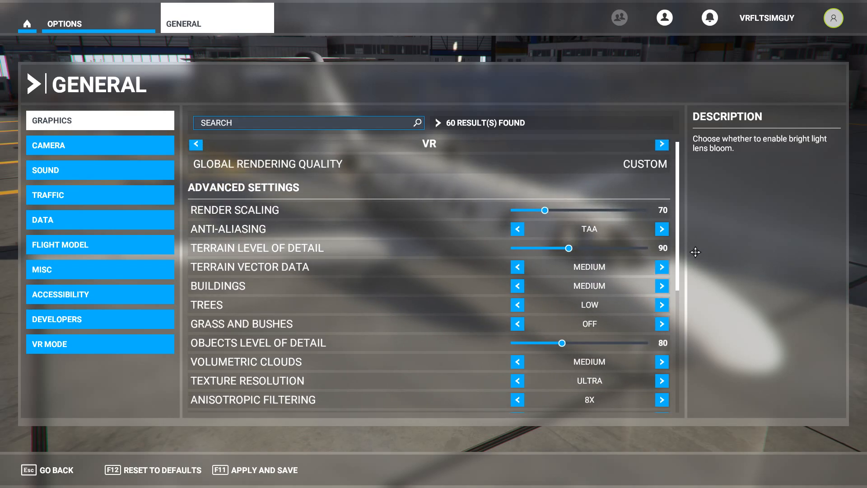
scroll(down, 3)
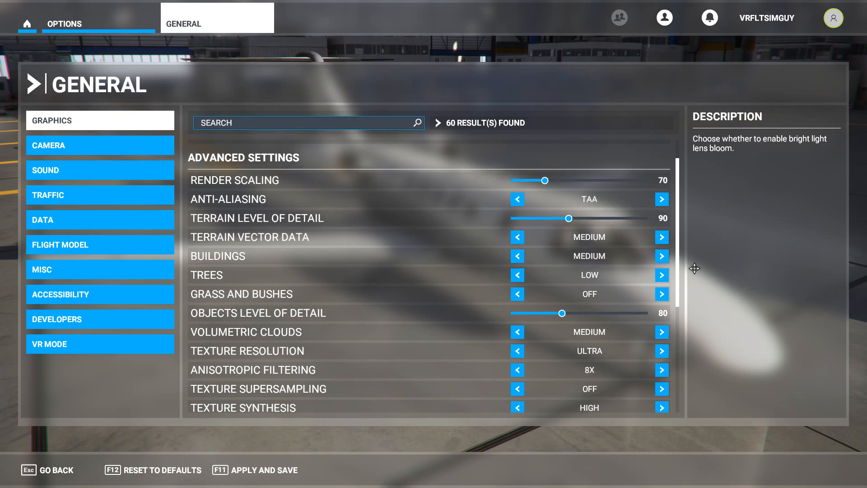
scroll(up, 3)
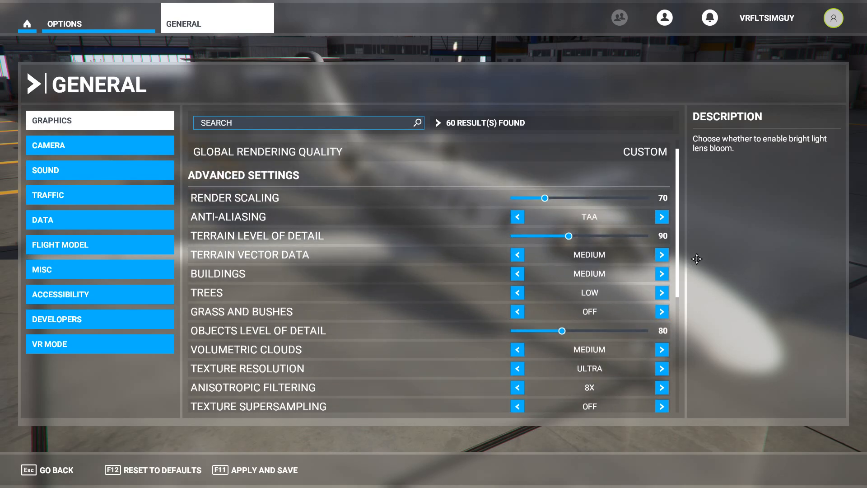
scroll(down, 3)
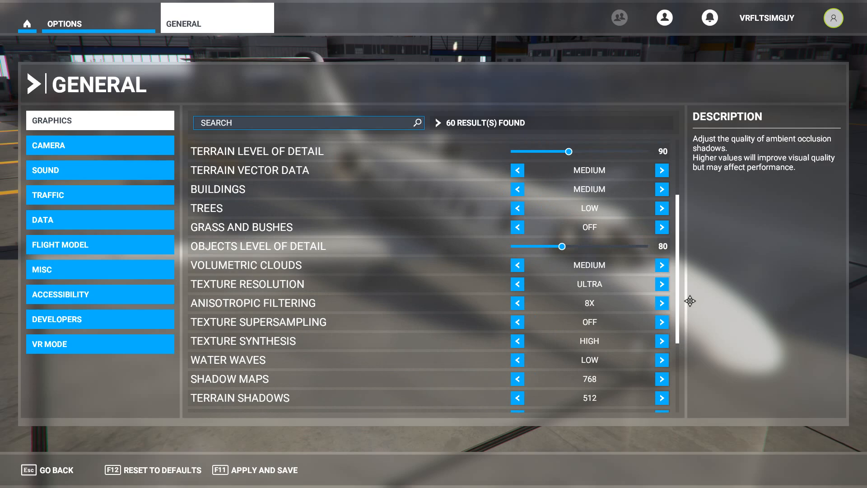
scroll(up, 3)
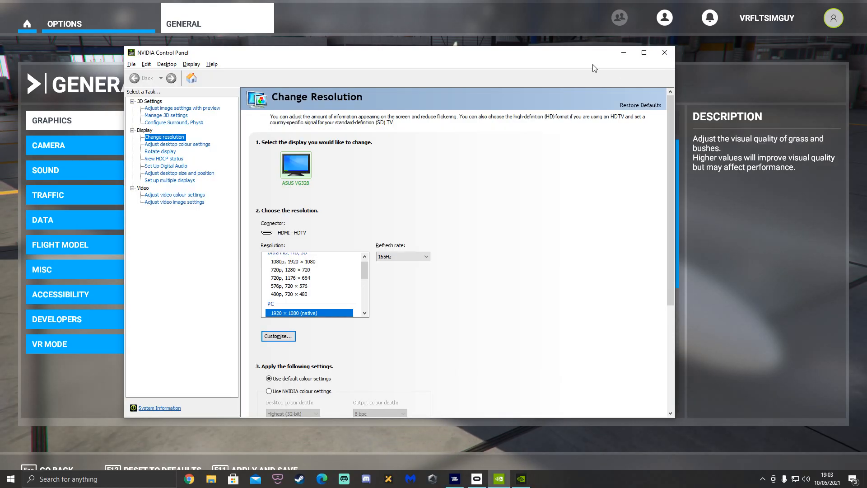
mouse_move(607, 65)
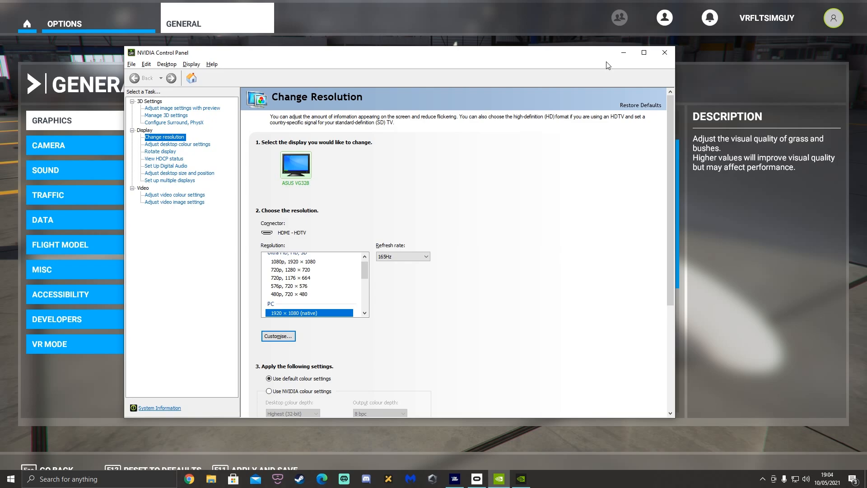
mouse_move(575, 47)
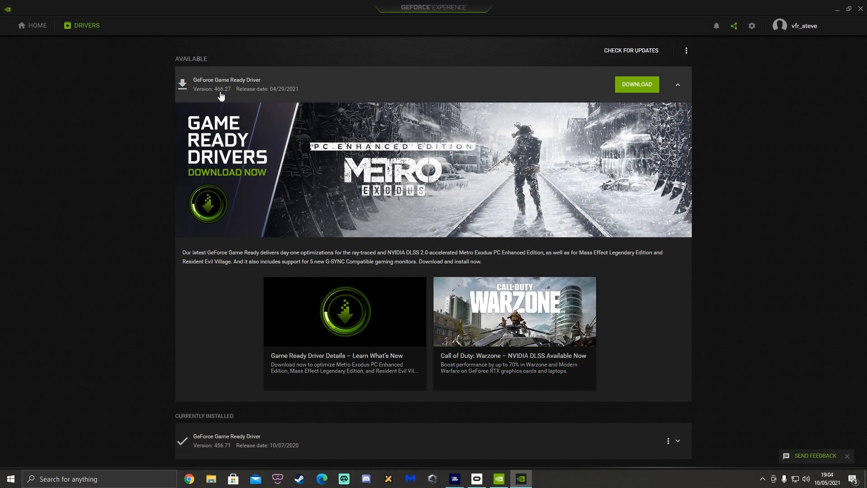
mouse_move(230, 95)
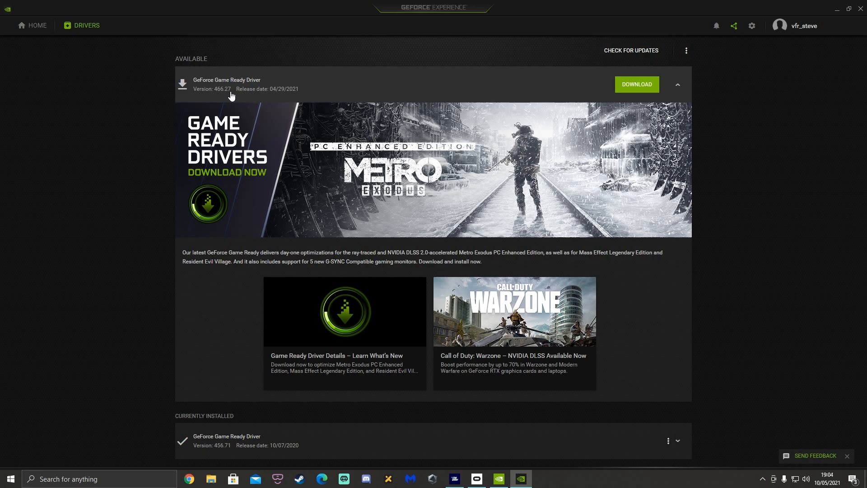
mouse_move(58, 226)
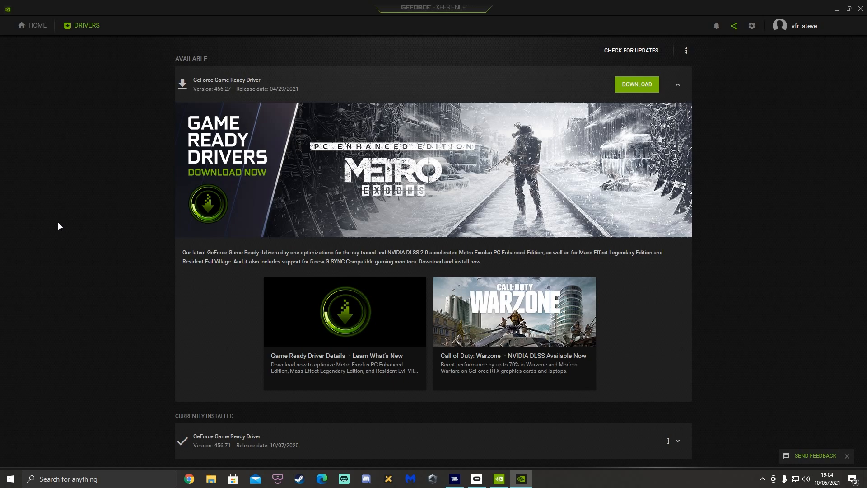
mouse_move(385, 6)
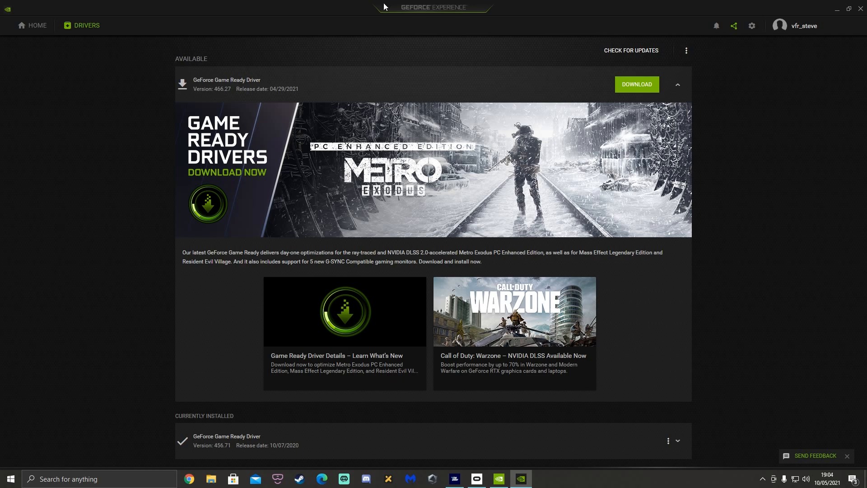
mouse_move(539, 485)
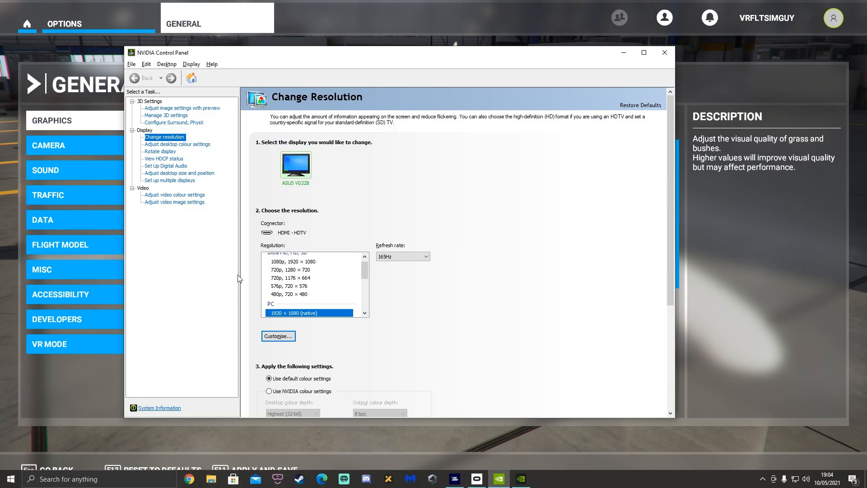
mouse_move(167, 115)
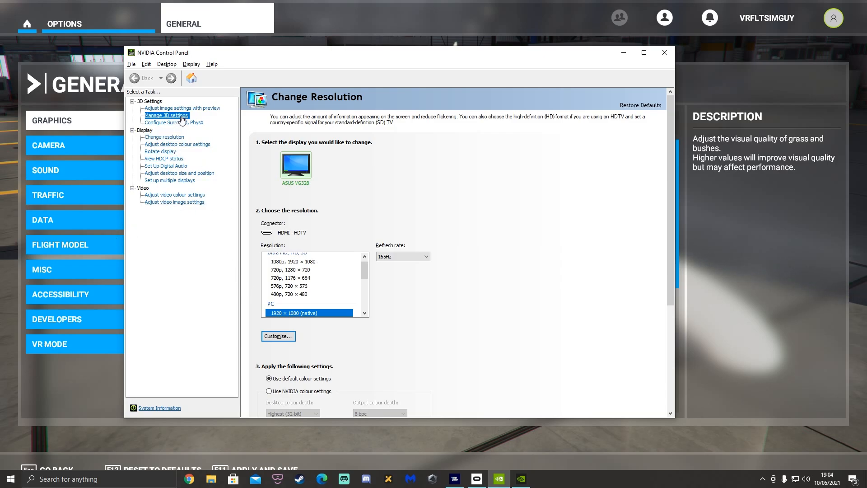
Step: Show Manage 3D Settings maximised and inspect anisotropic sample optimisation and power management mode
click(167, 114)
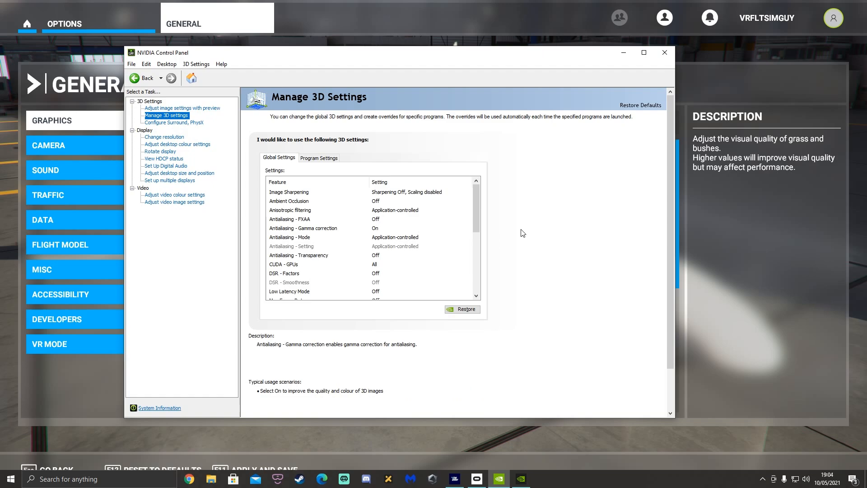
click(644, 53)
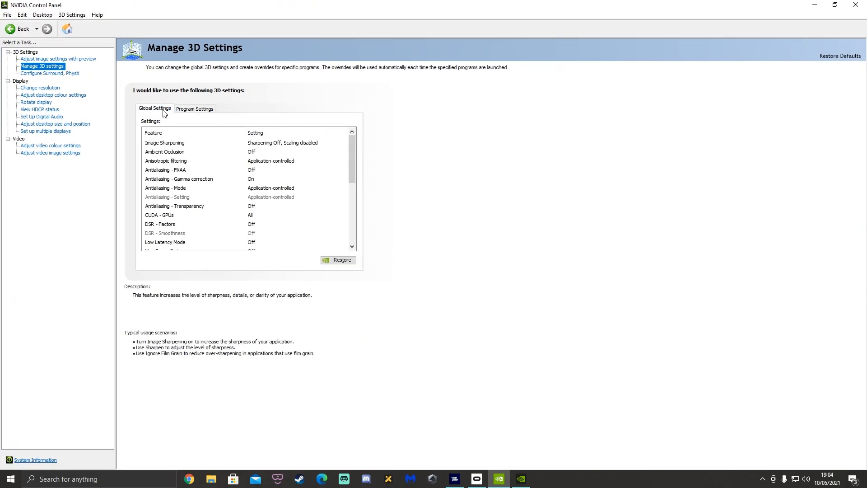
scroll(down, 3)
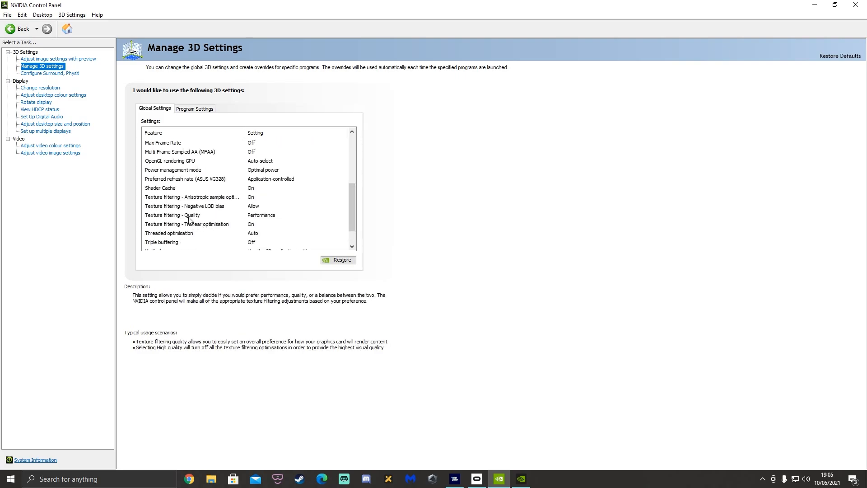
click(192, 197)
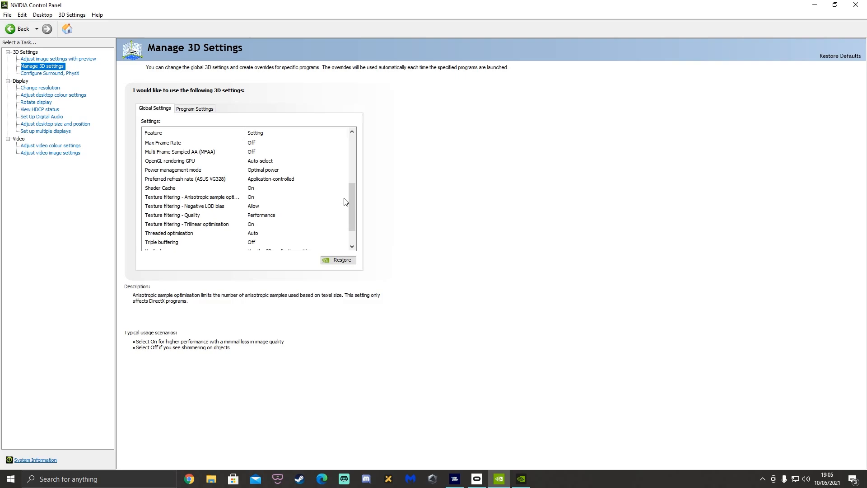
click(173, 169)
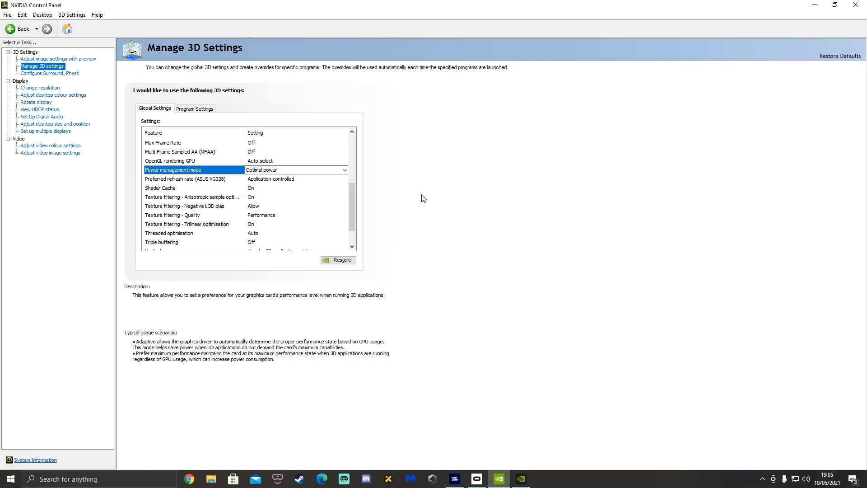
scroll(up, 3)
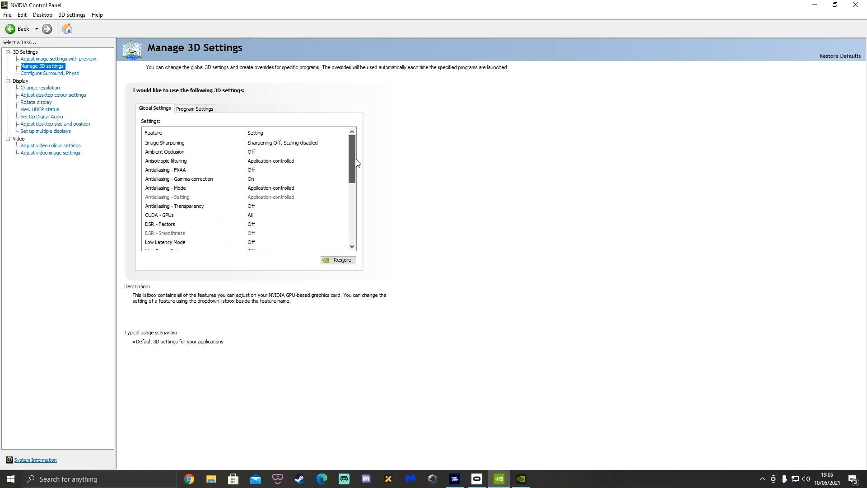
scroll(down, 3)
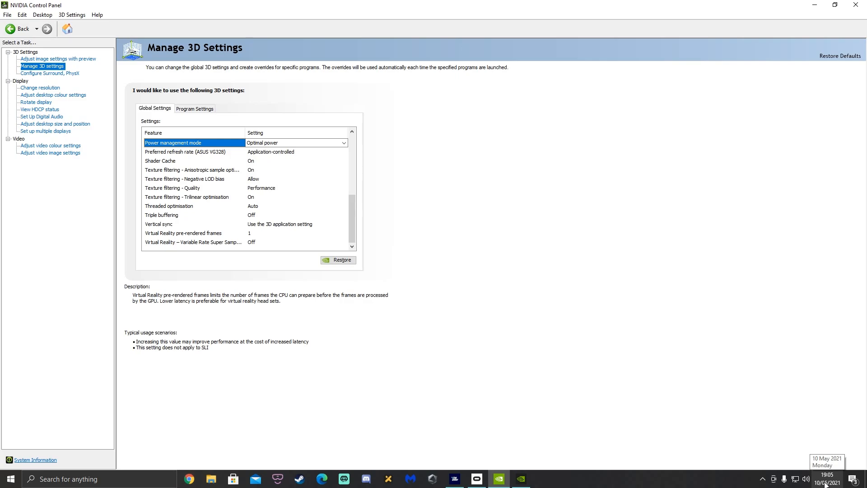
mouse_move(848, 393)
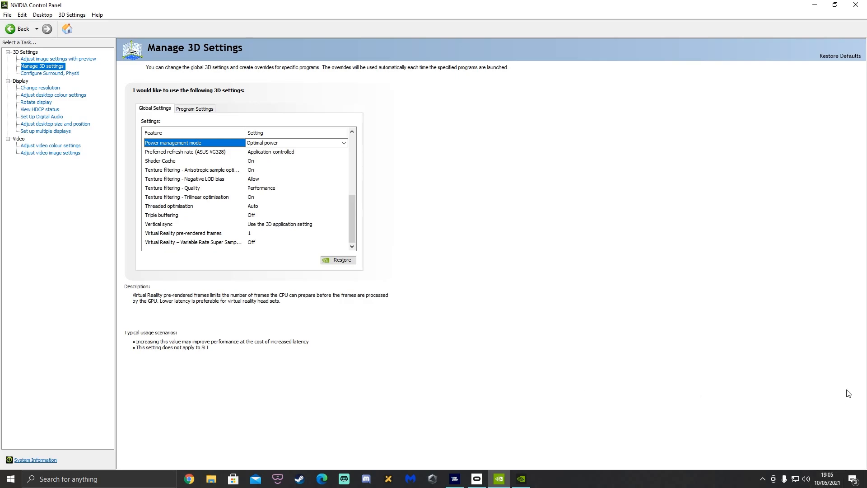
mouse_move(489, 272)
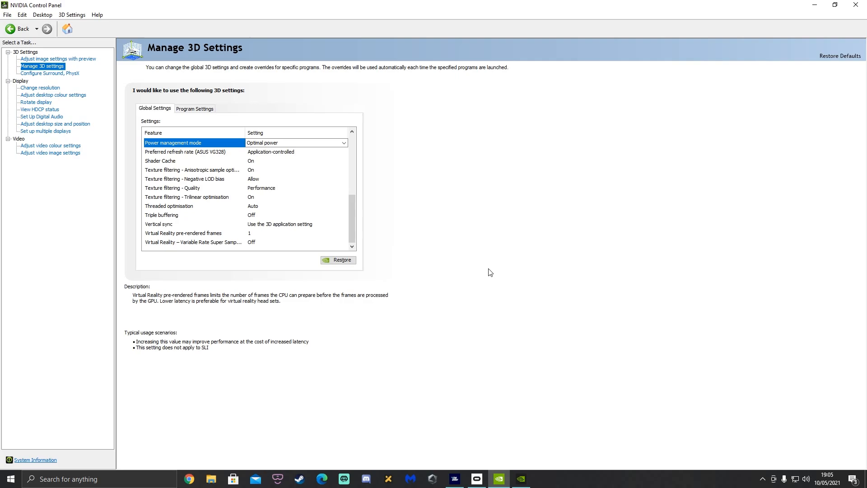